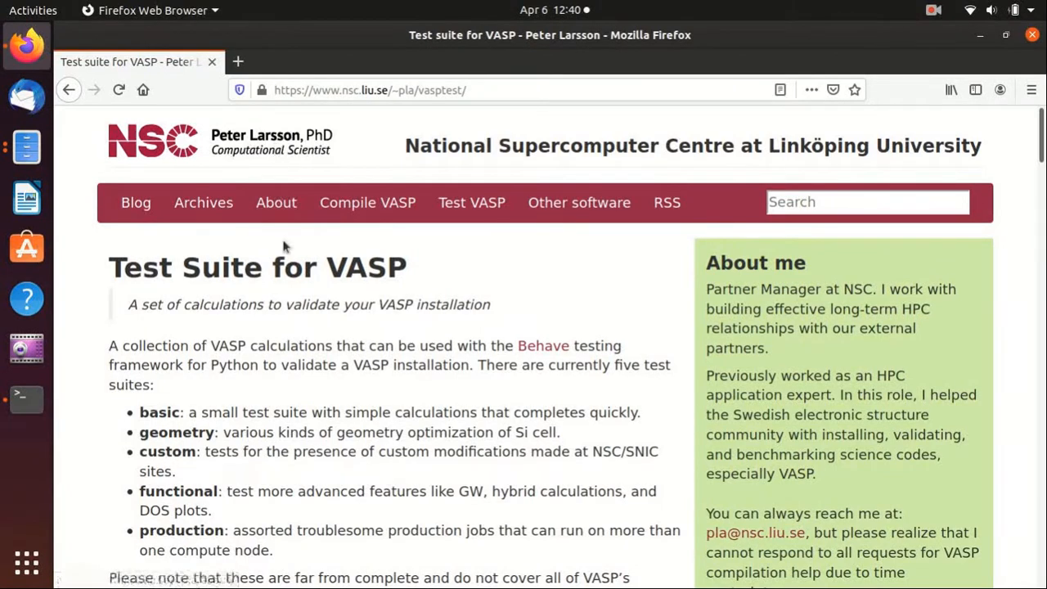
mouse_move(412, 275)
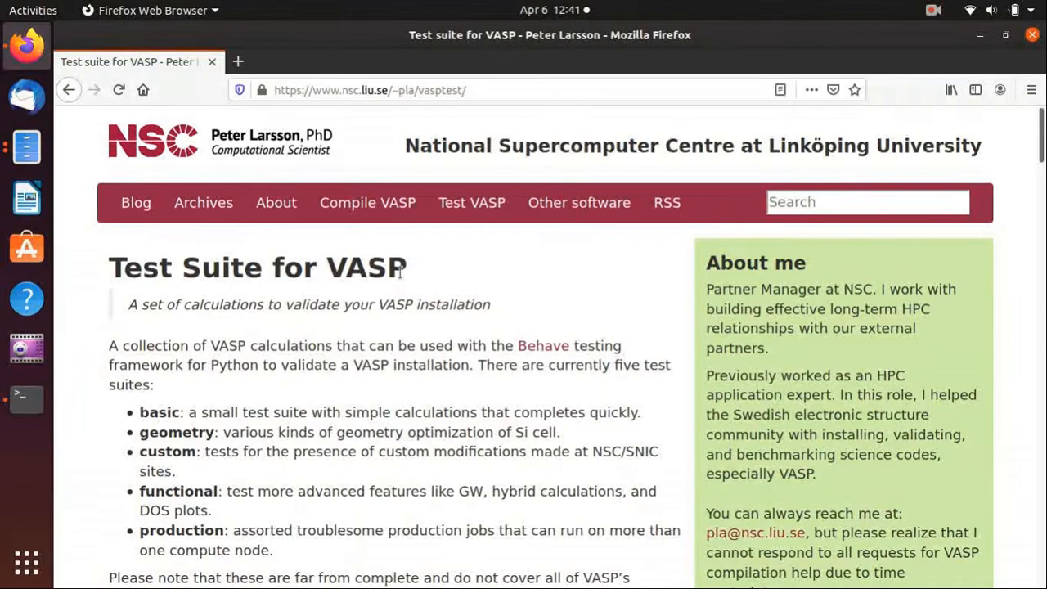
Scroll the VASP test suite page down to its Requirements and How to install sections.
scroll(down, 3)
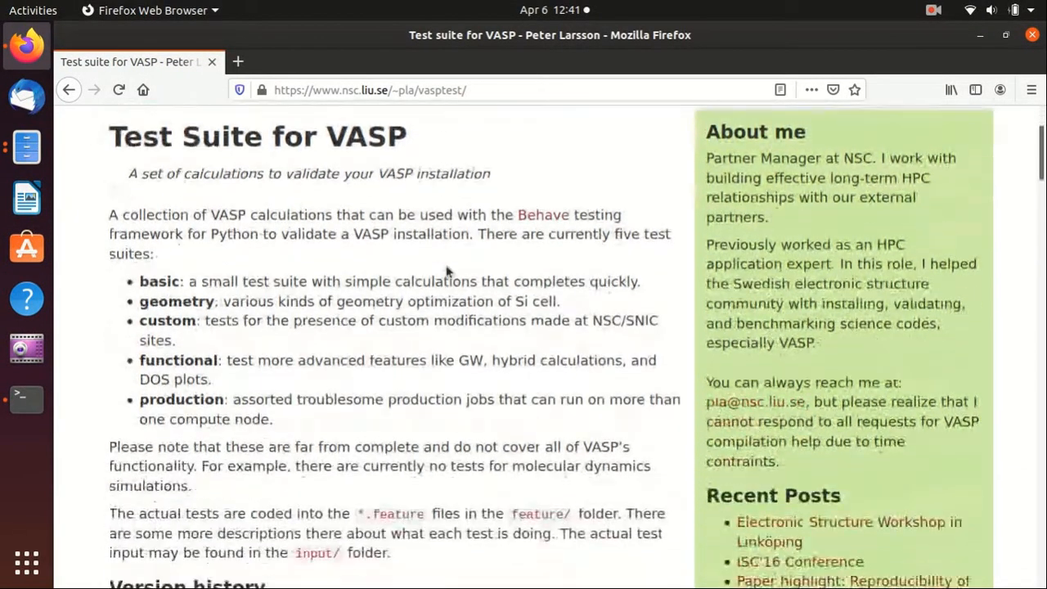
scroll(down, 3)
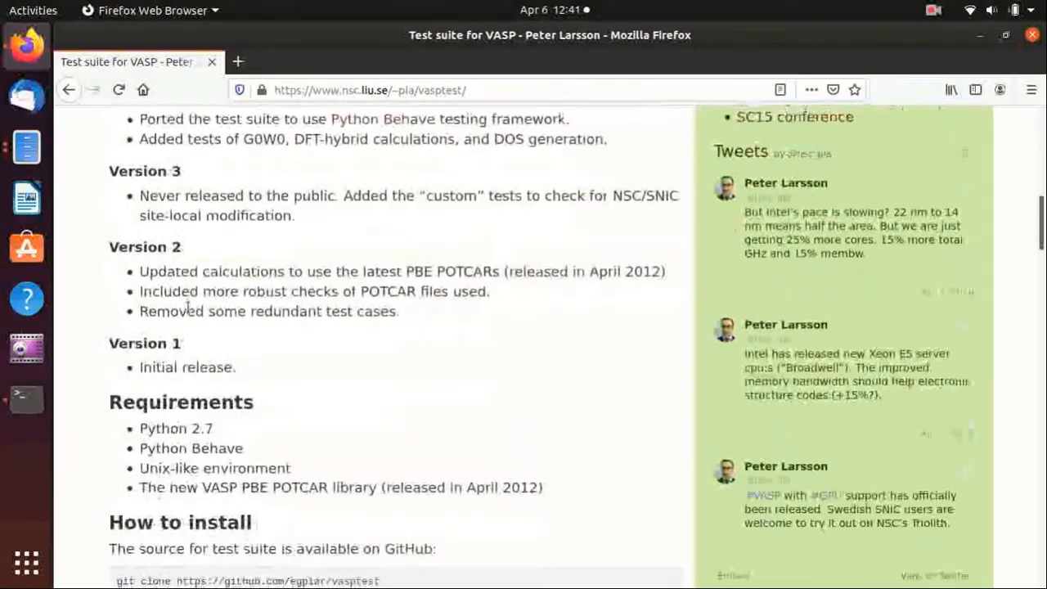
scroll(down, 3)
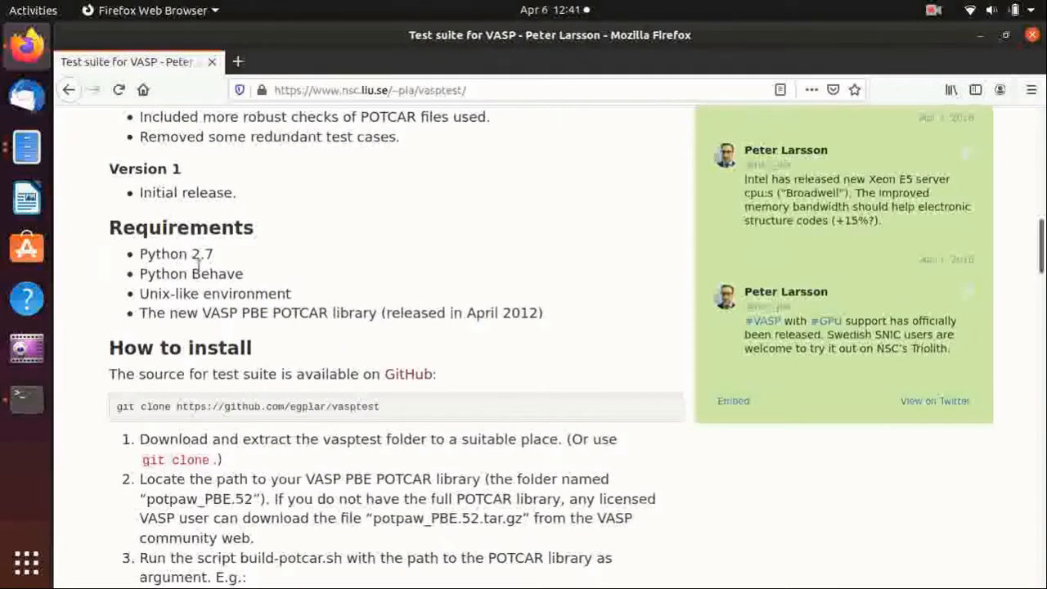
click(26, 399)
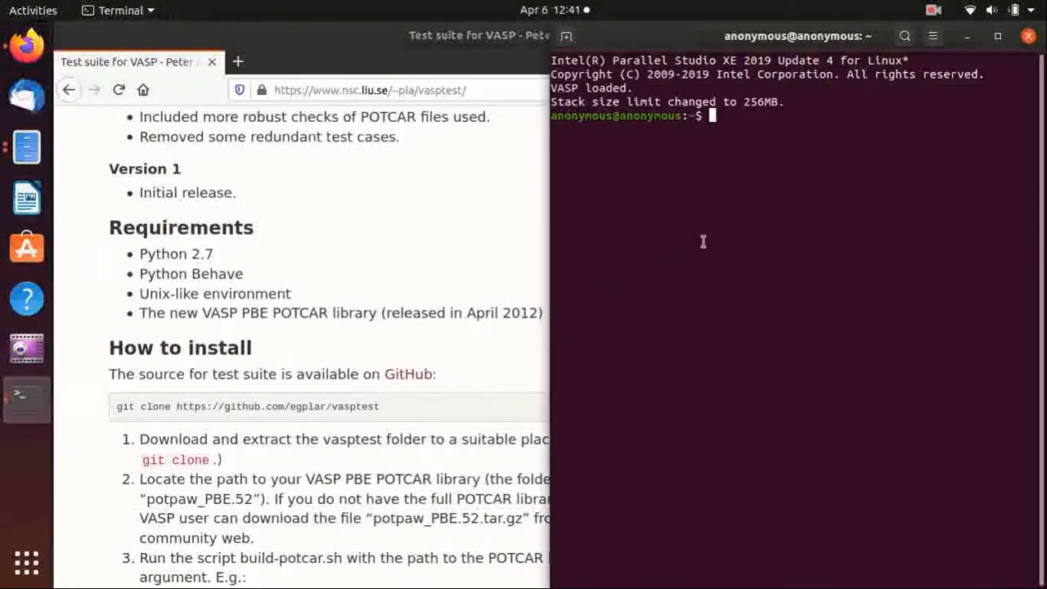
text(su)
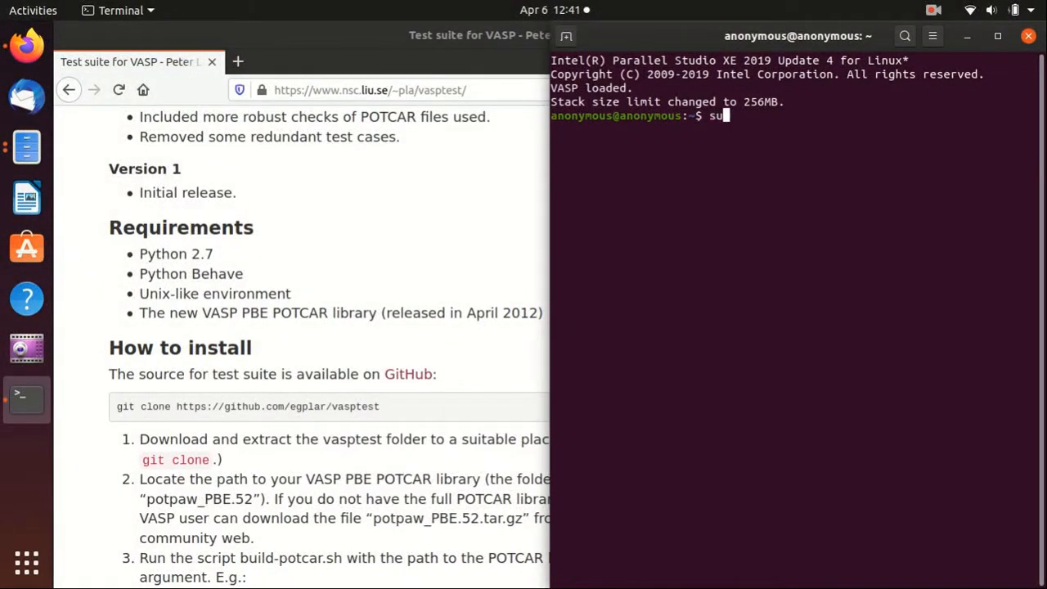
text(do)
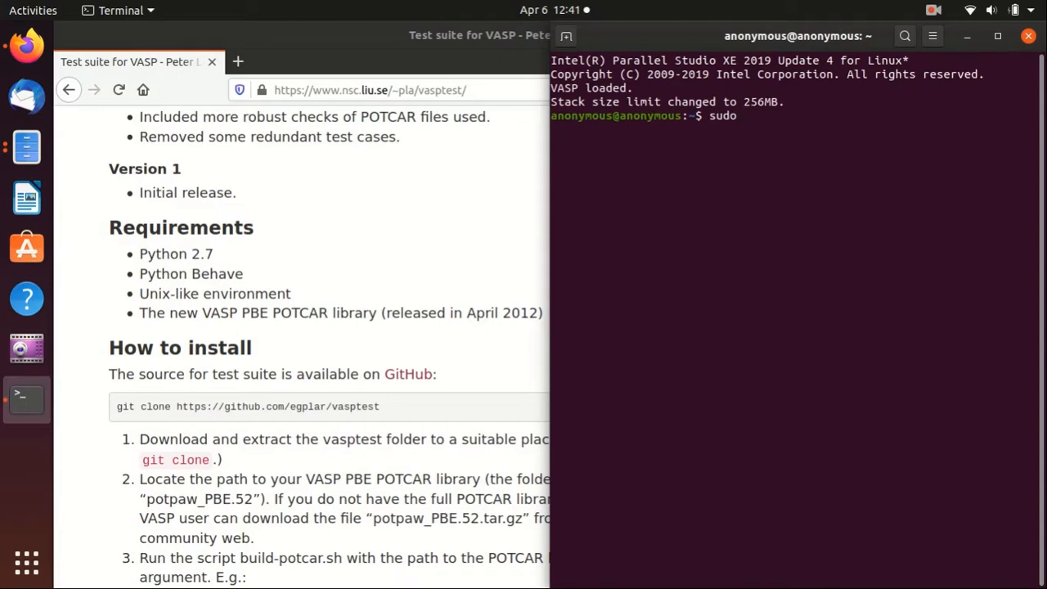
text(ap)
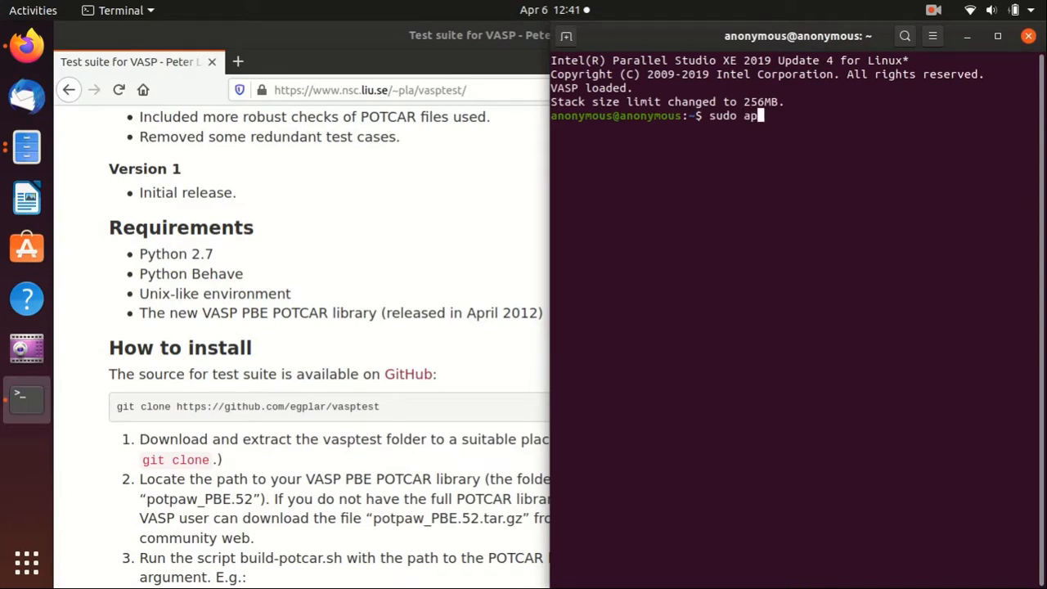
text(t-get install)
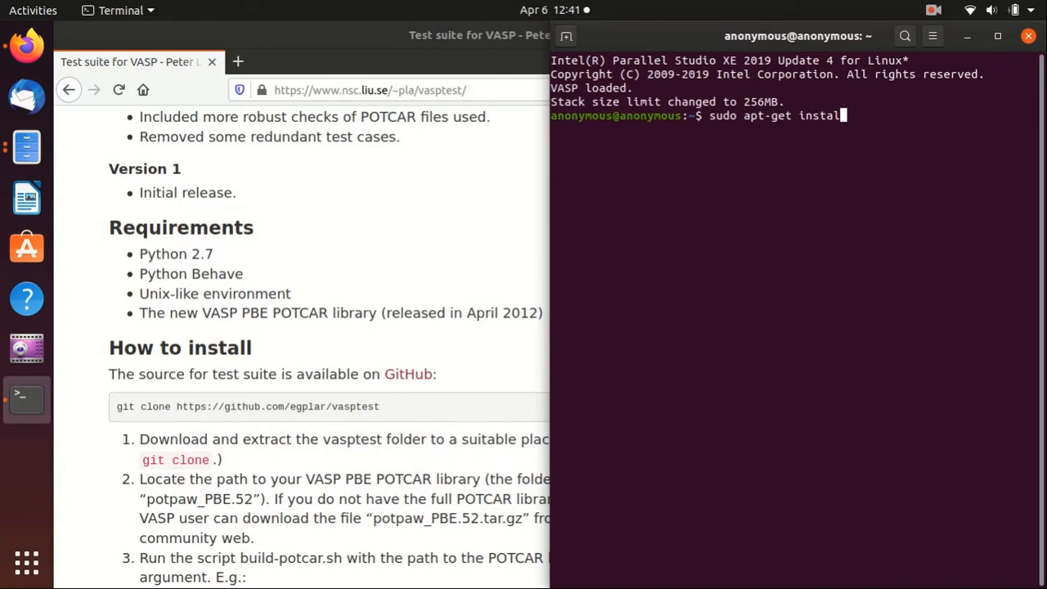
text(python)
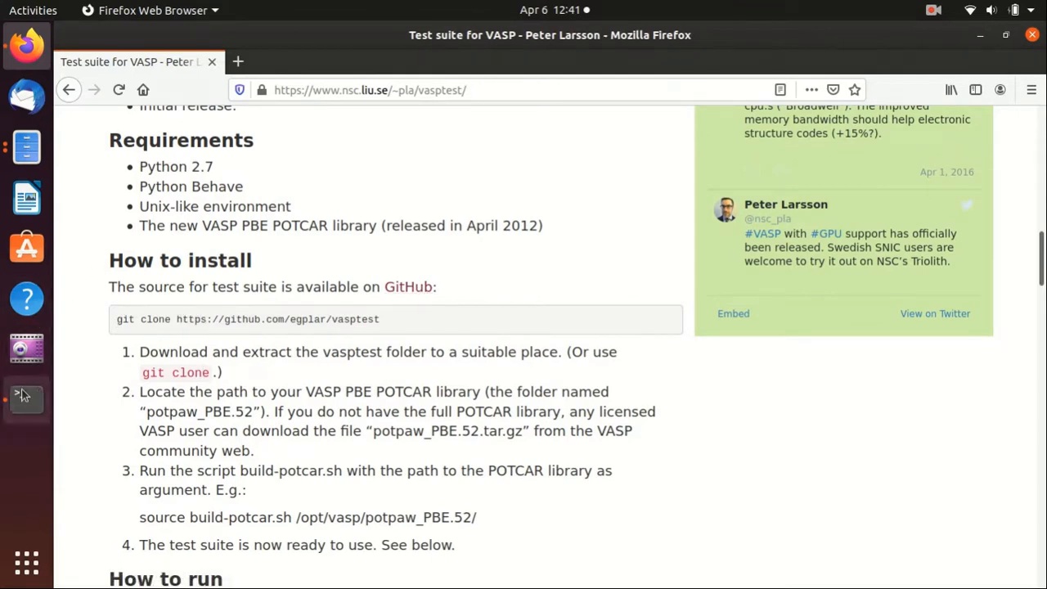
Move the terminal into Programs/vasp and grab the git clone vasptest command from the page.
click(27, 399)
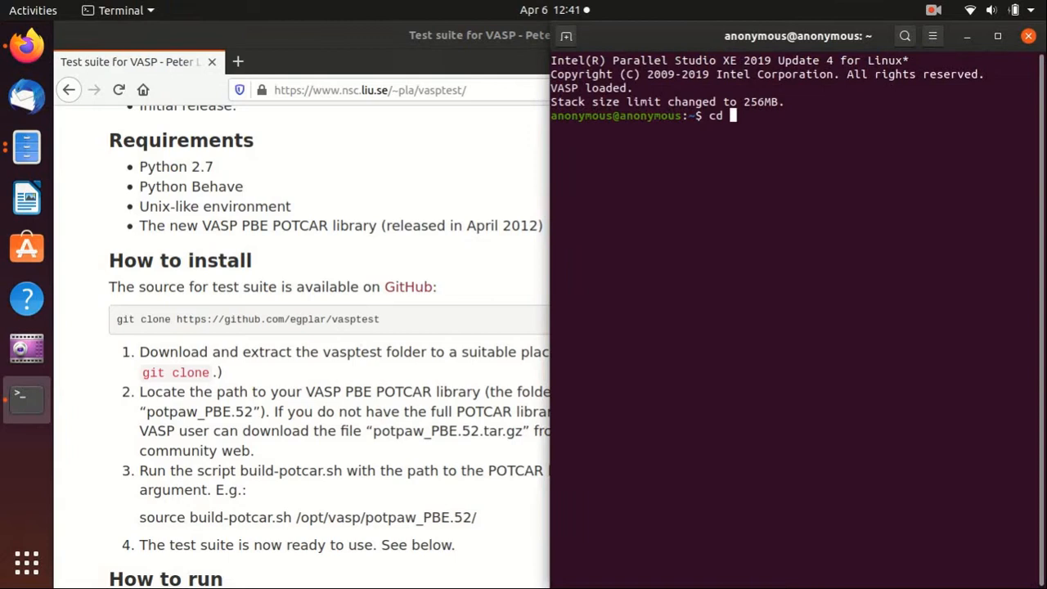
text(Programs/vas)
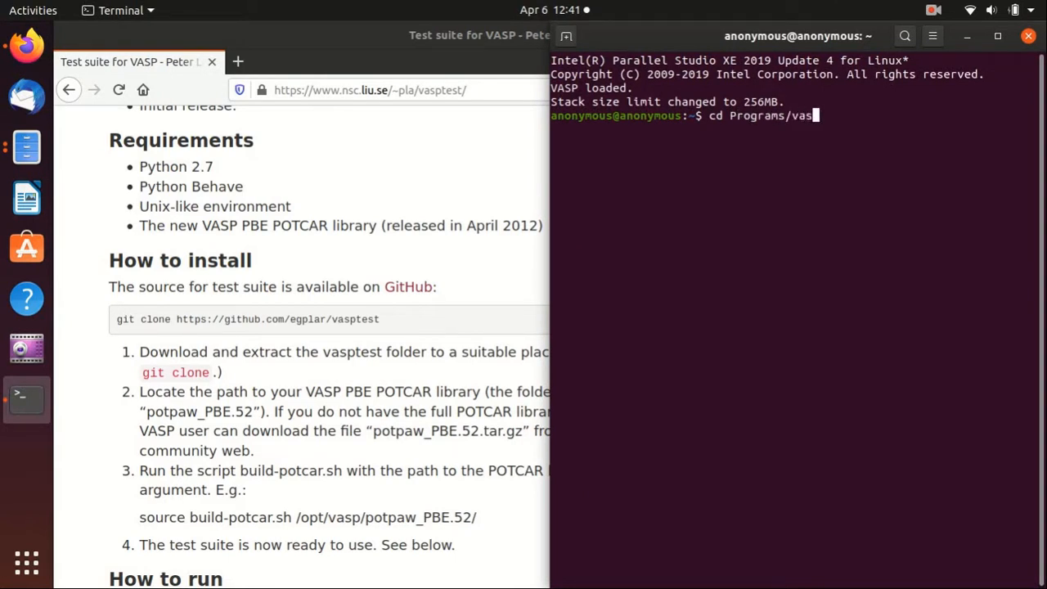
key(Return)
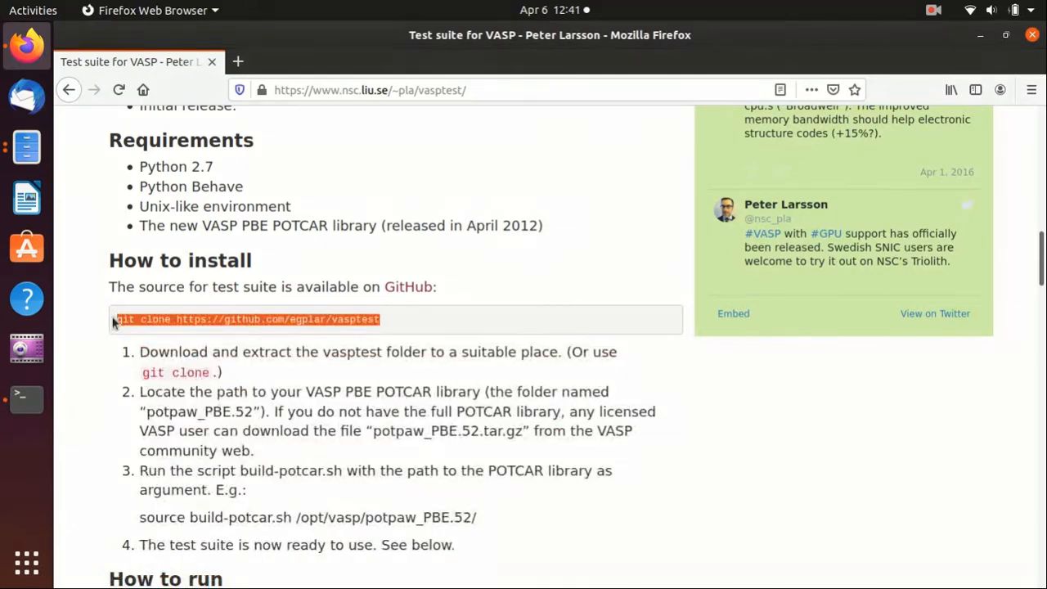
click(27, 398)
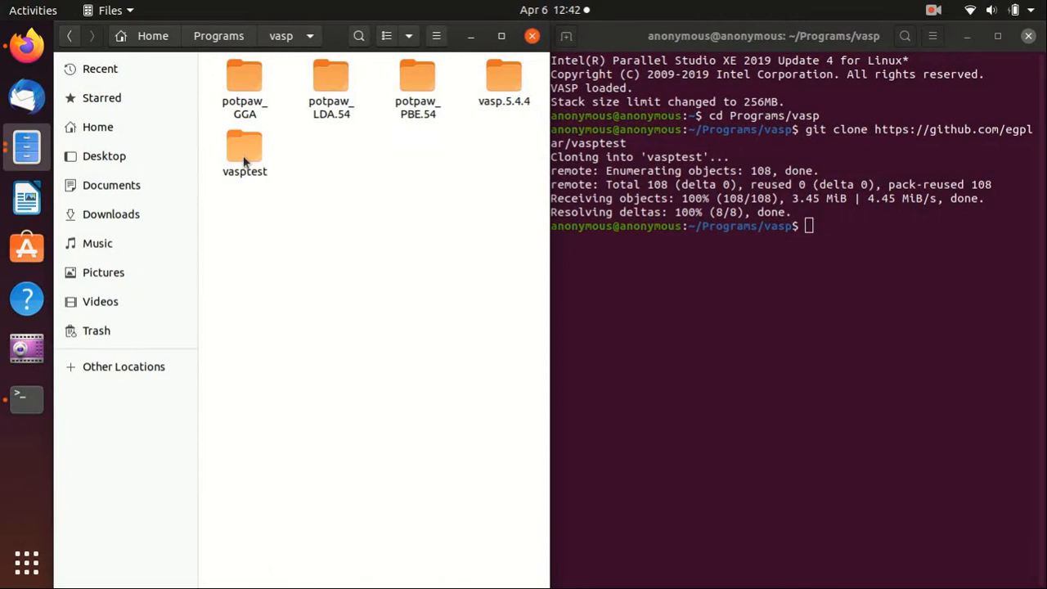
Enter the cloned vasptest folder in Files and cd vasptest in Terminal.
double_click(246, 150)
text(c)
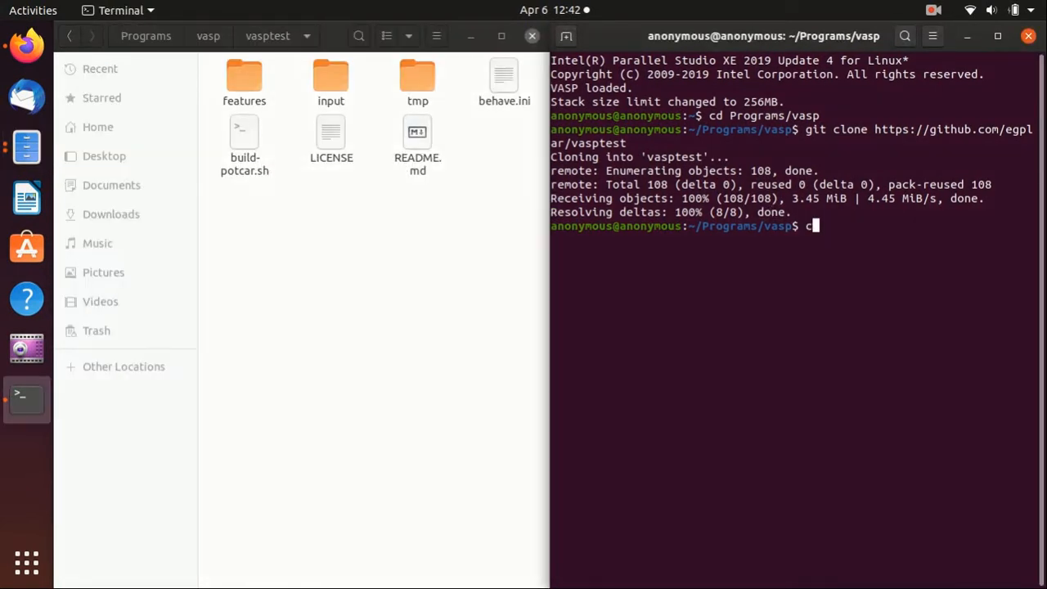
text(d vasp)
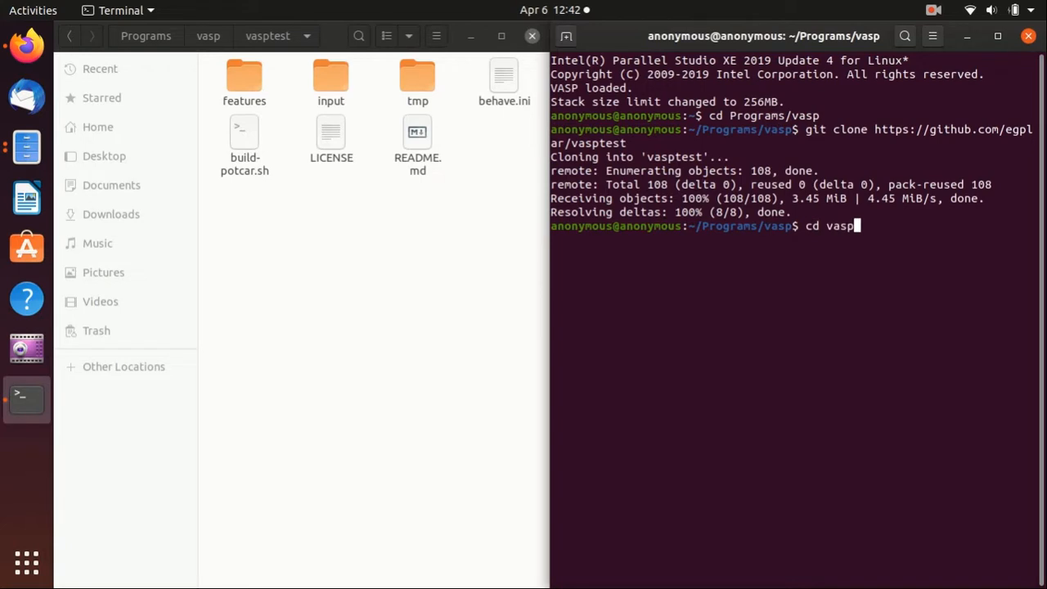
key(Return)
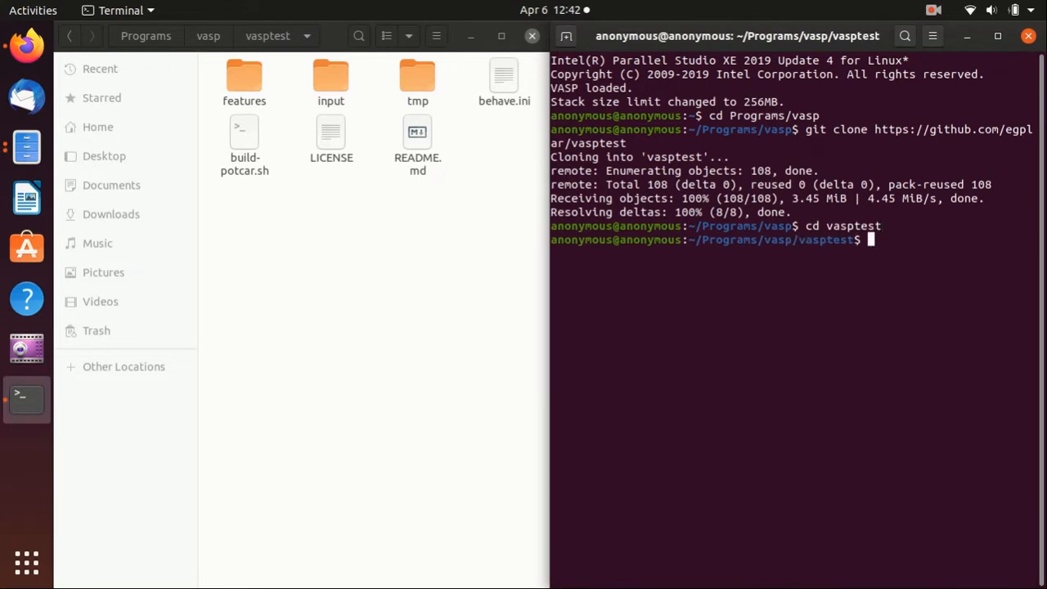
Read README.md in Text Editor, then return to the test suite web page.
click(417, 139)
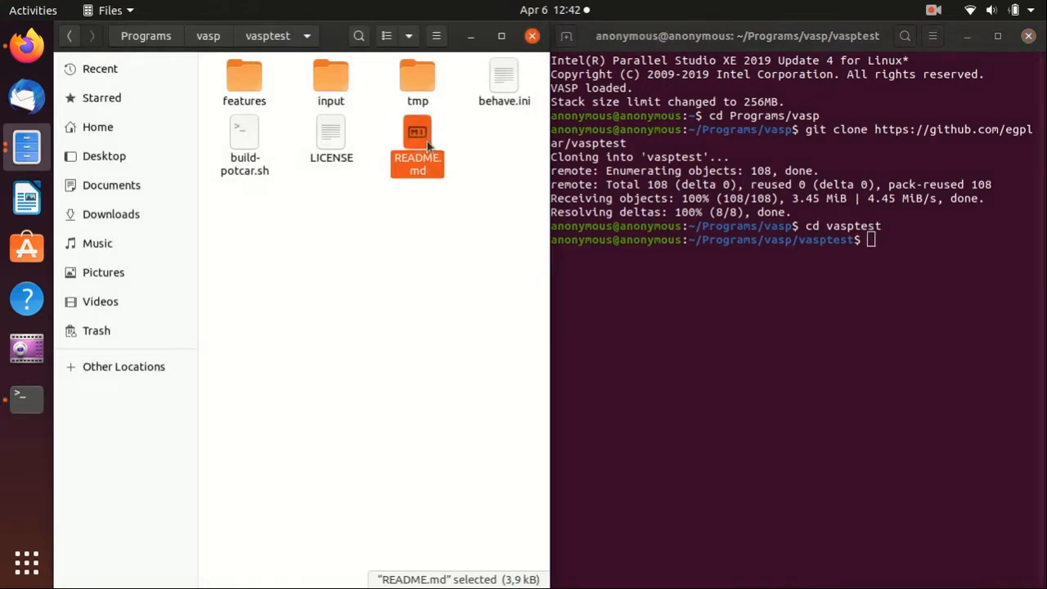
double_click(417, 147)
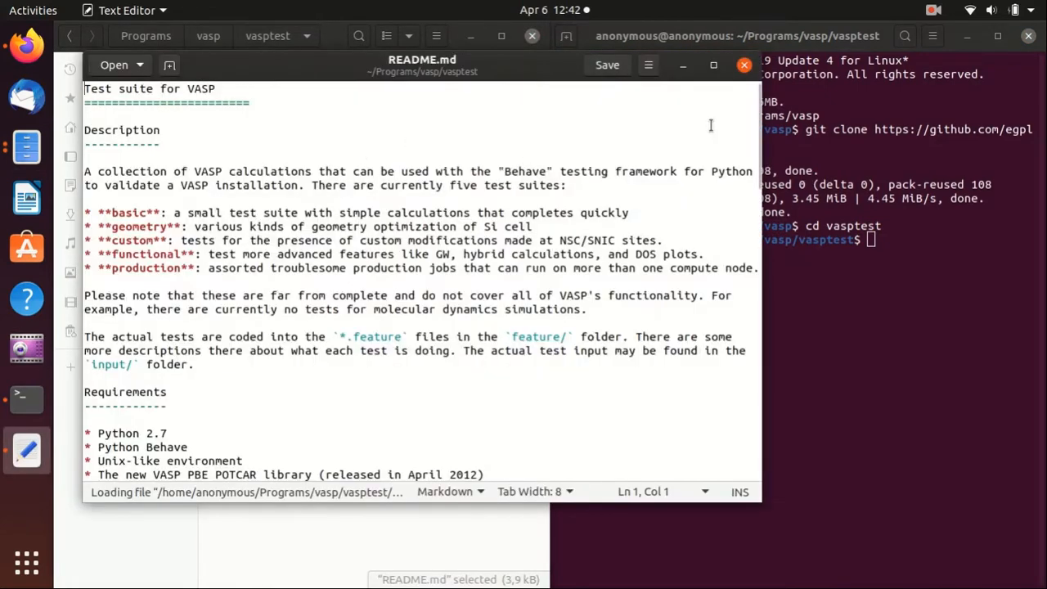
click(27, 45)
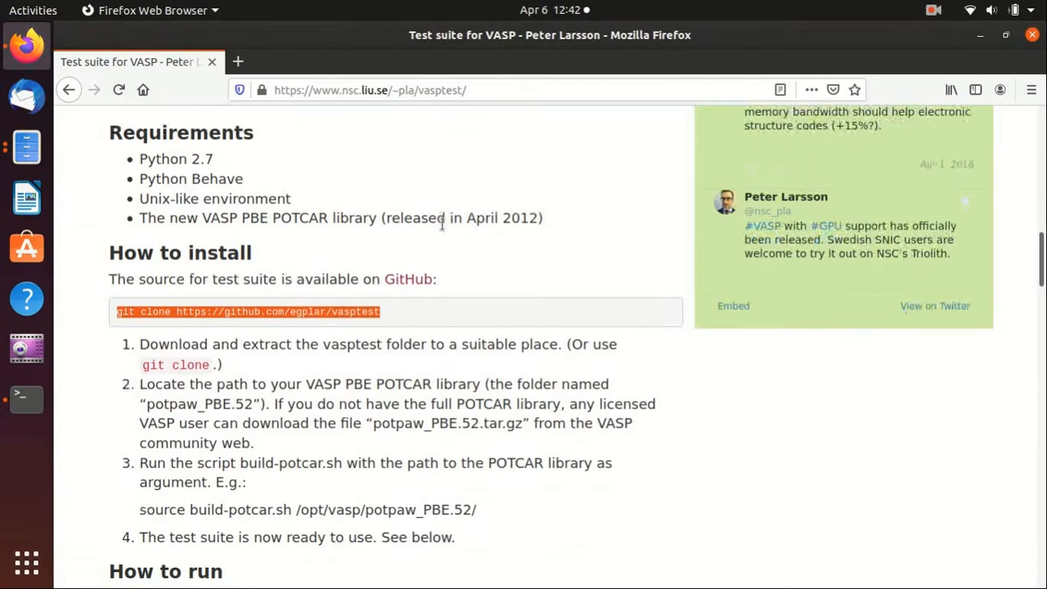
Scroll the vasptest page to the build-potcar.sh POTCAR setup instructions.
scroll(down, 3)
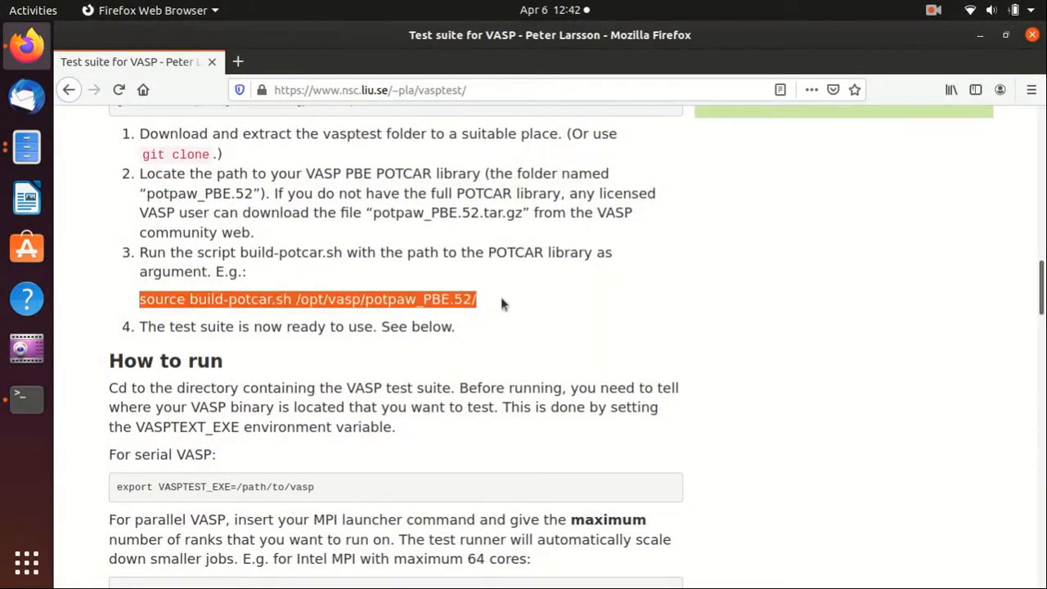
mouse_move(484, 321)
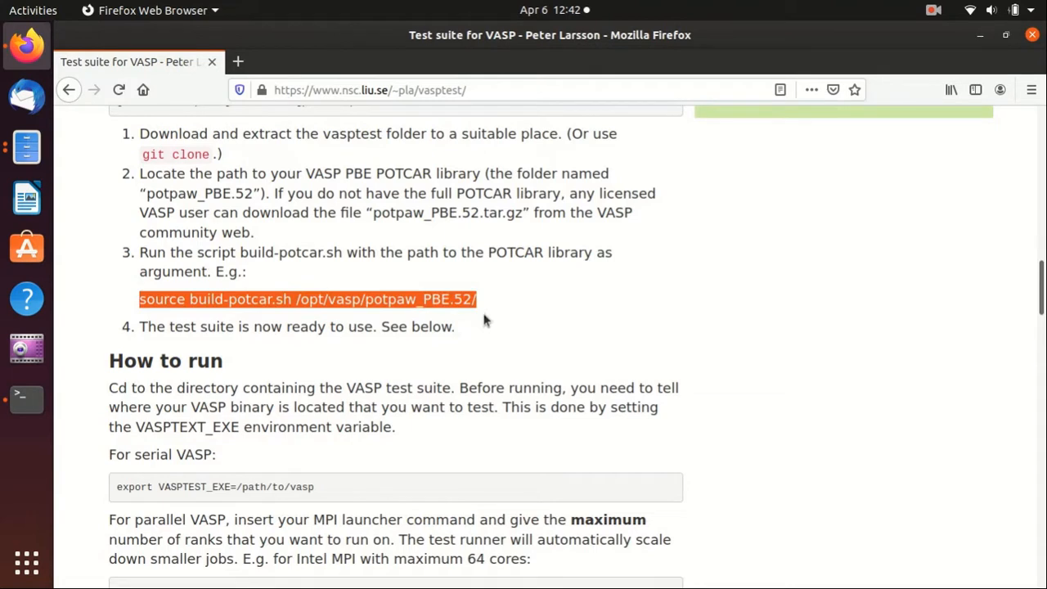
mouse_move(26, 147)
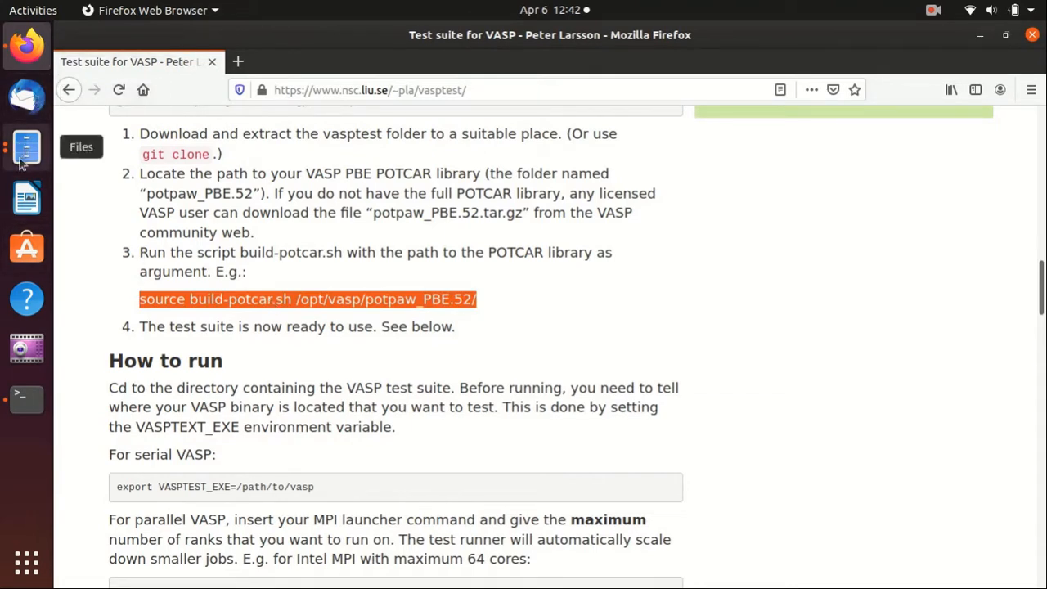
mouse_move(728, 58)
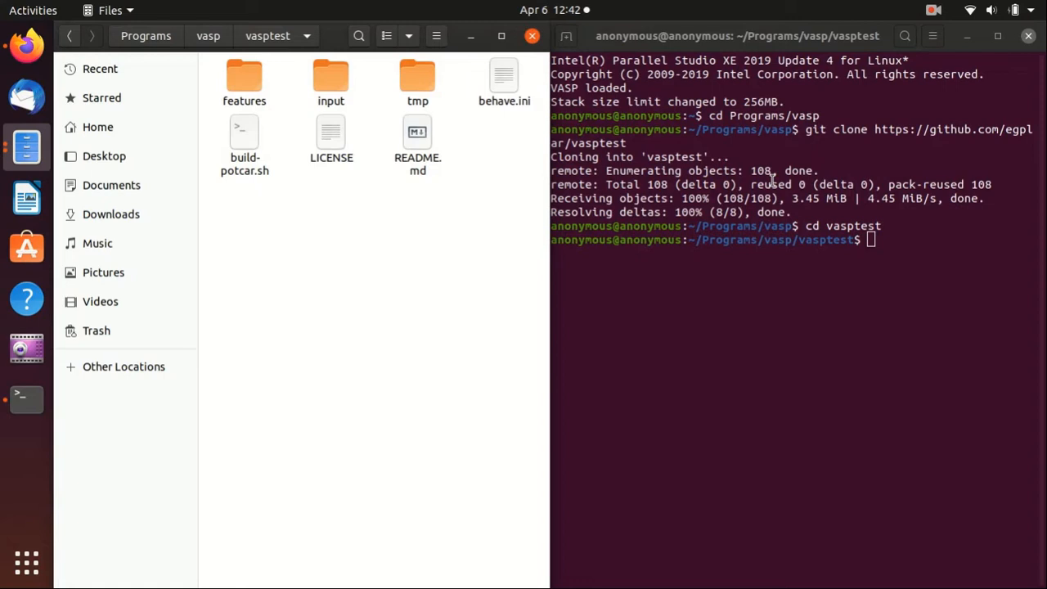
mouse_move(754, 163)
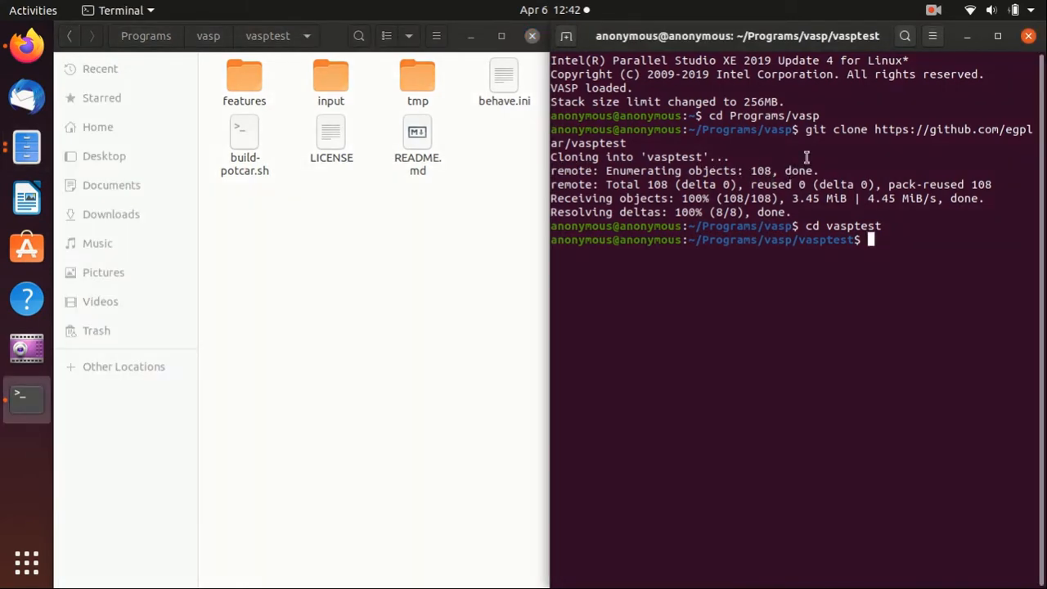
Run source build-potcar.sh ~/Programs/vasp/potpaw_PBE.54/ to generate the test POTCAR files.
text(source build-potcar.sh /opt/vasp/potpaw_PBE.52/)
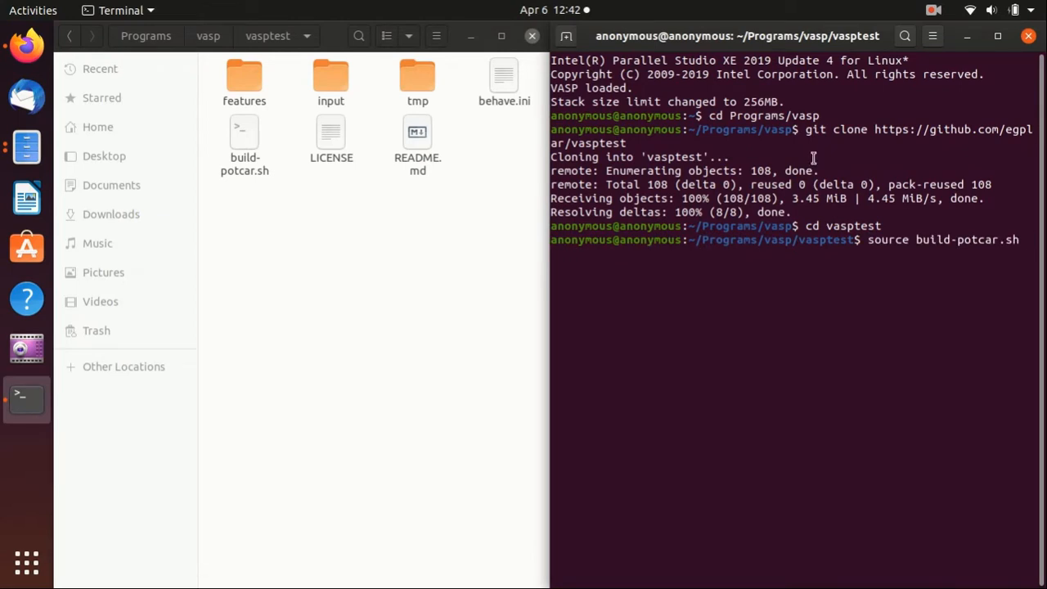
text(~/Pr)
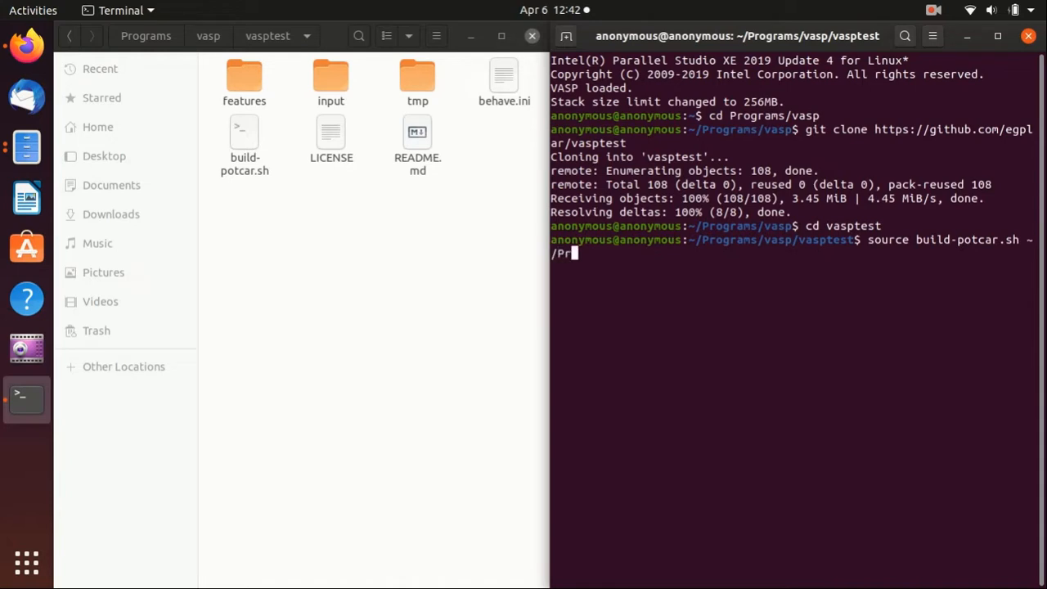
text(ograms/vasp/potpaw_PBW)
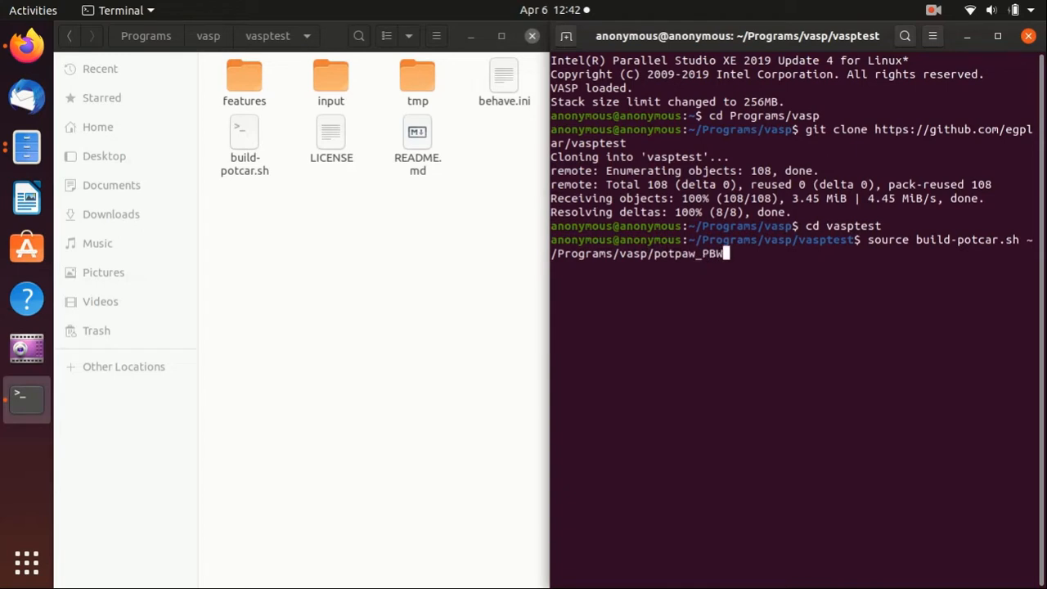
text(E.54/)
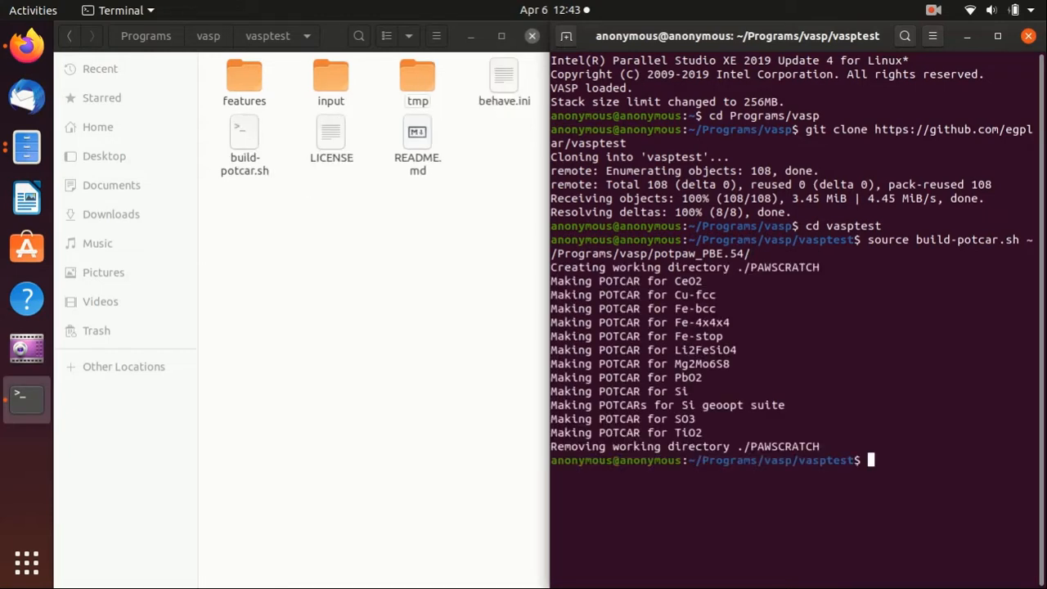
mouse_move(654, 304)
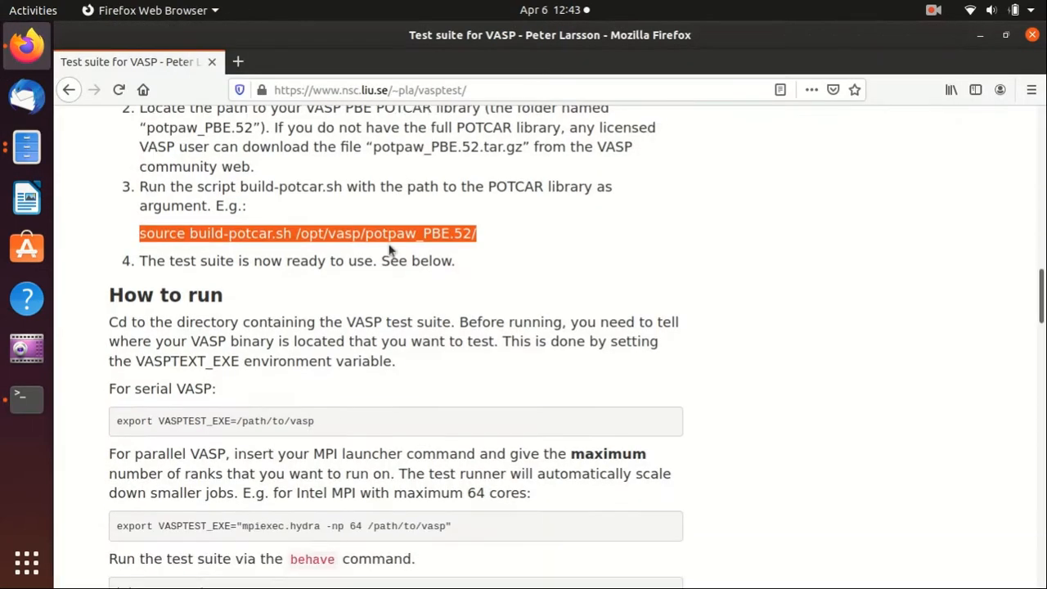
Copy the mpiexec.hydra export VASPTEST_EXE line from How to run into the terminal.
scroll(down, 3)
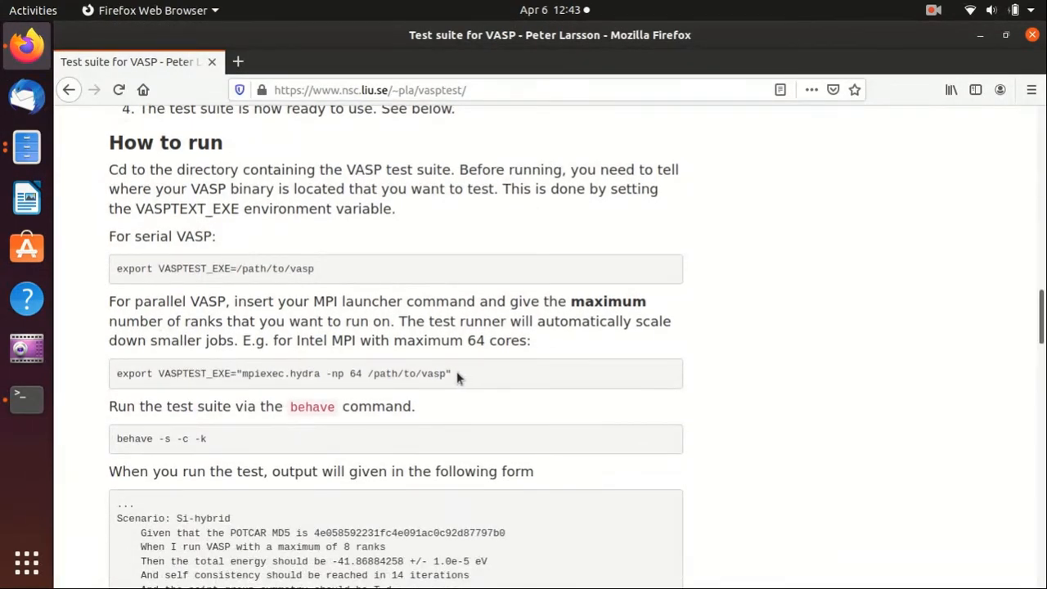
triple_click(281, 373)
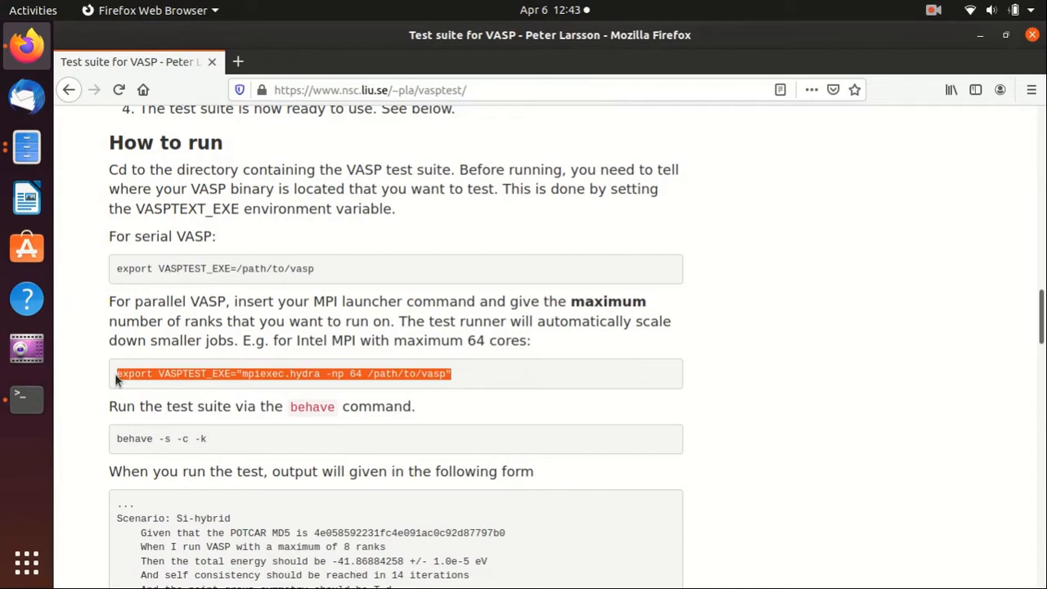
click(27, 399)
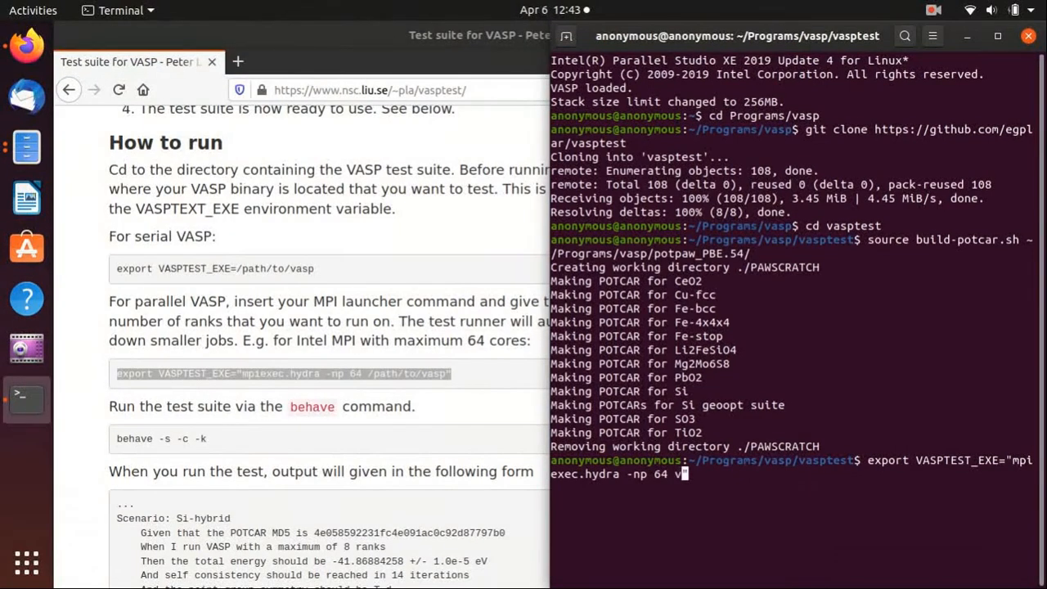
Edit the pasted export so VASPTEST_EXE points at the vasp_std binary.
text(asp_std")
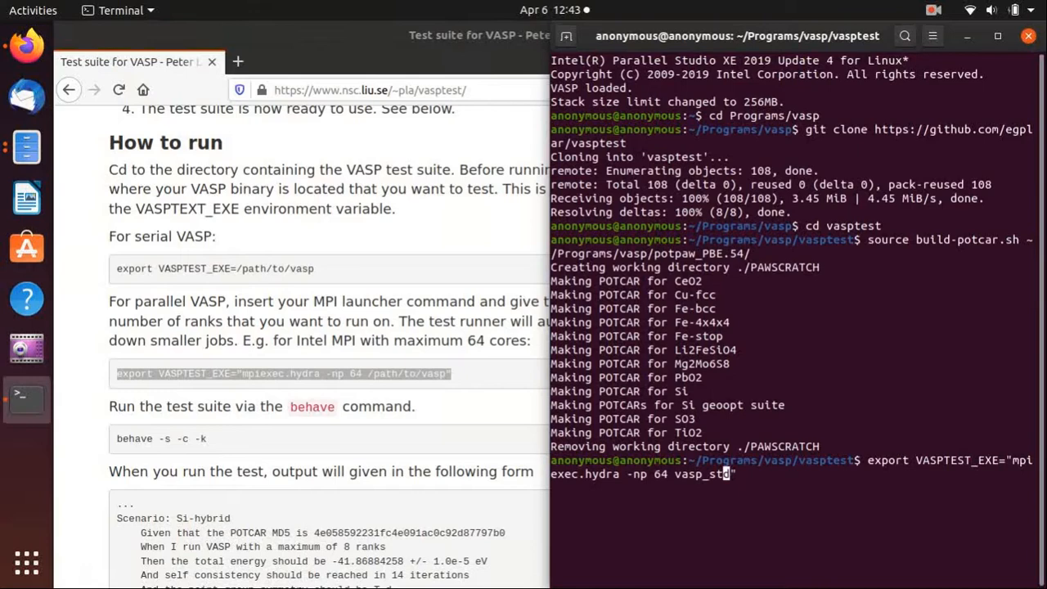
text(d)
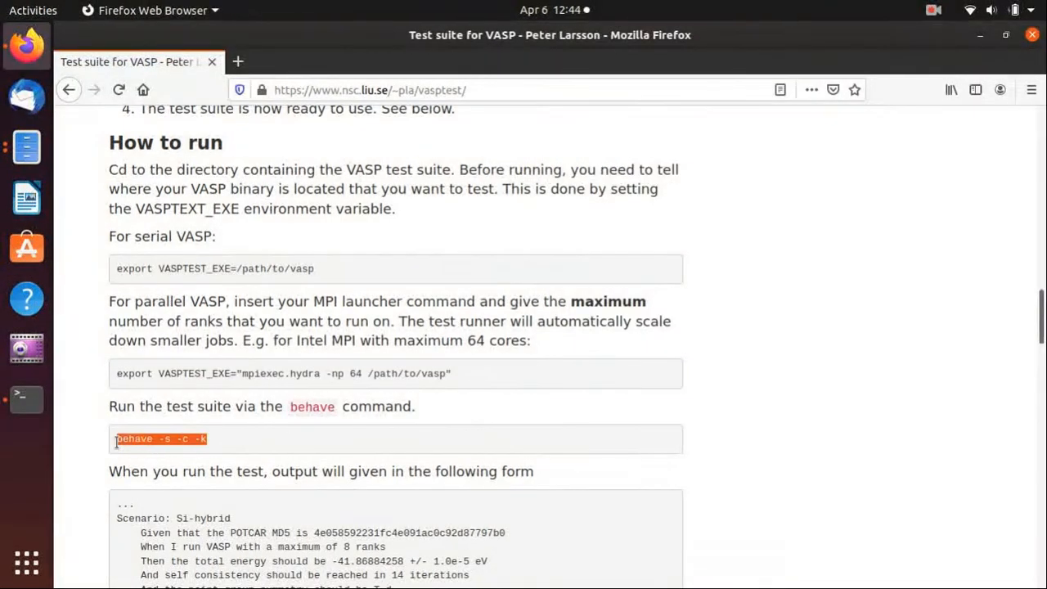
Run behave -s -c -k and review the Fe-bcc scenario output failing the POTCAR md5 check.
click(26, 398)
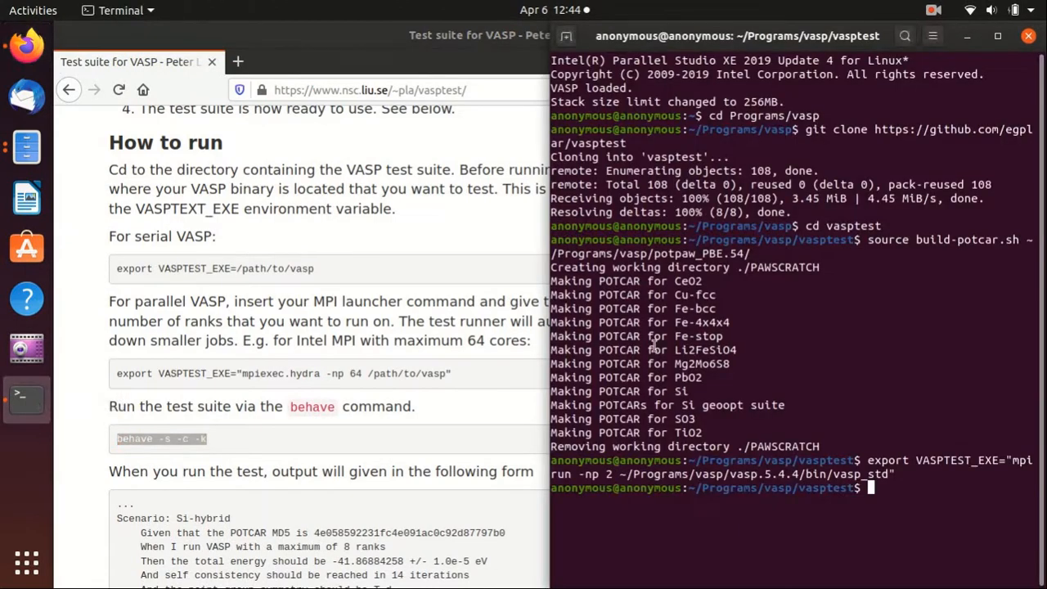
text(behave -s -c -k)
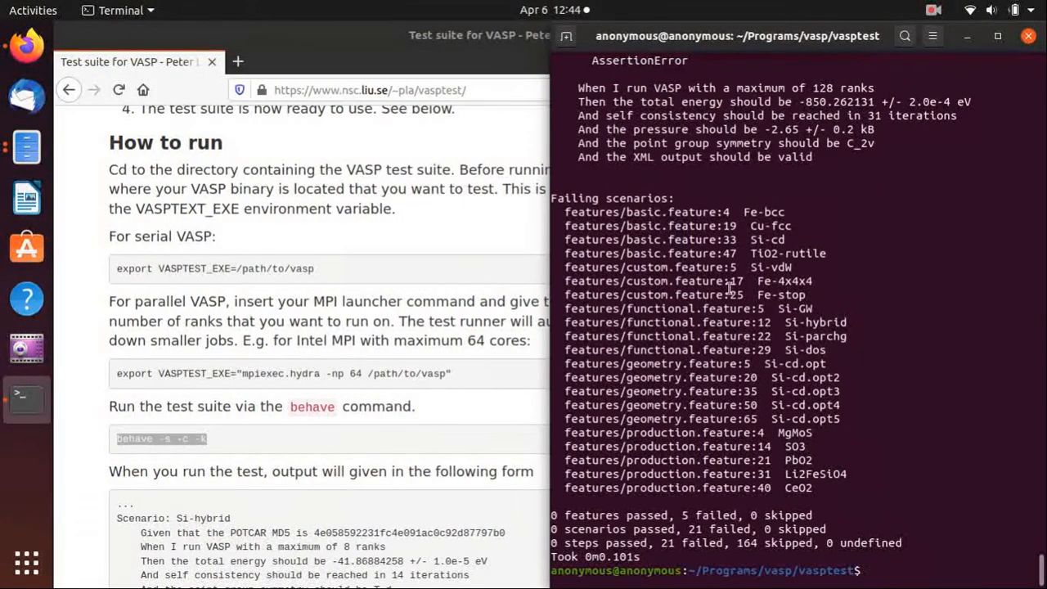
scroll(up, 3)
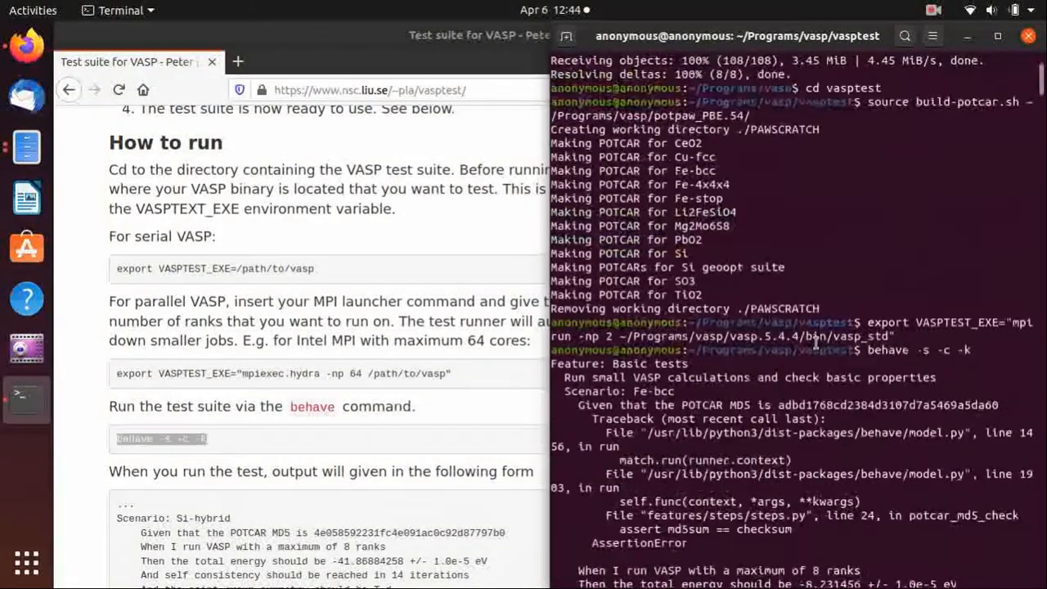
scroll(down, 3)
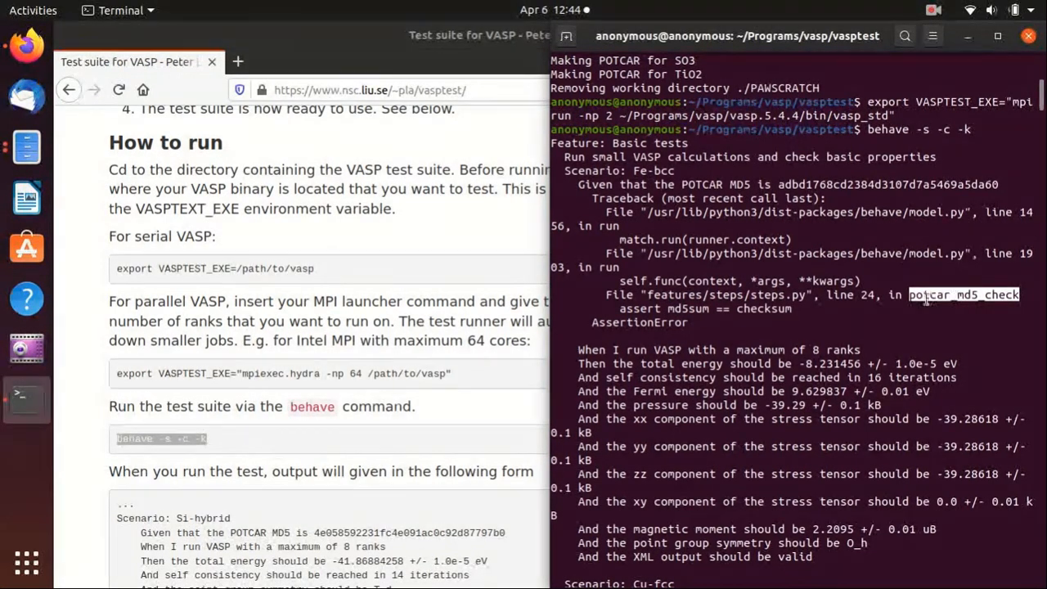
mouse_move(560, 291)
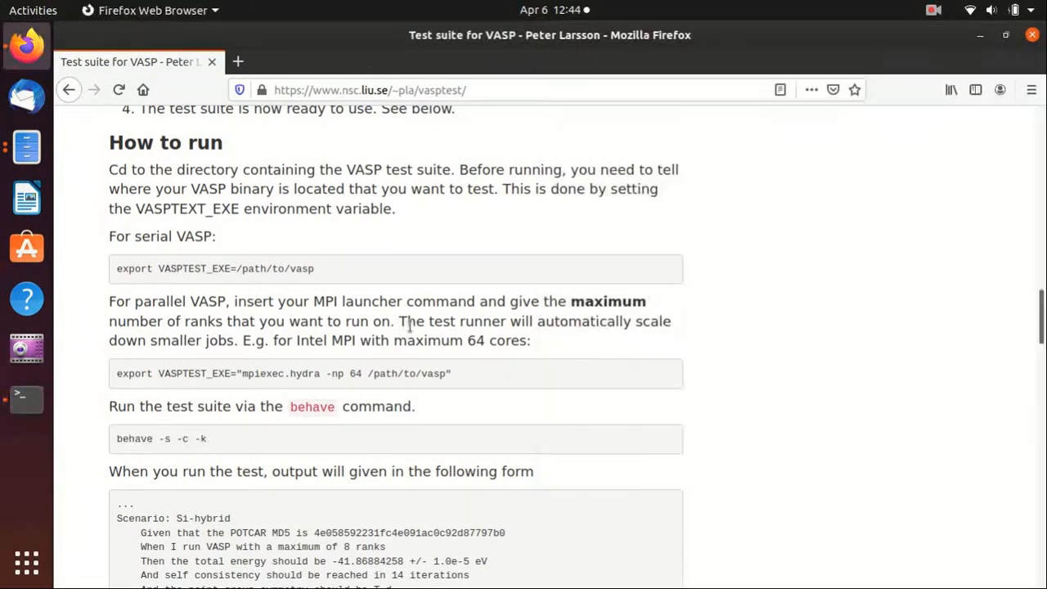
Browse Files from Programs/vasp into vasptest/features/steps where steps.py lives.
scroll(up, 3)
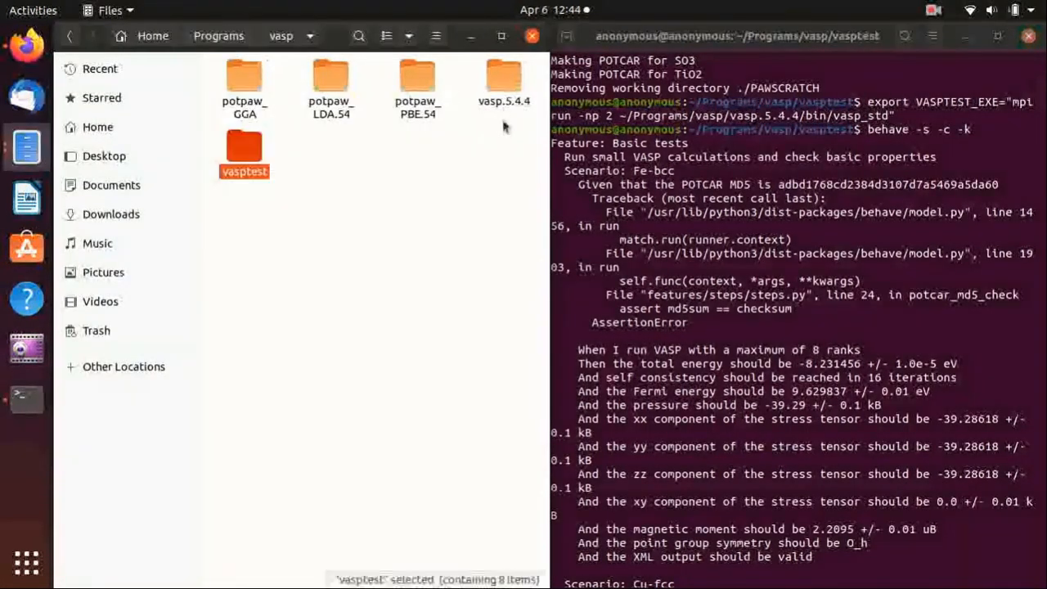
click(417, 79)
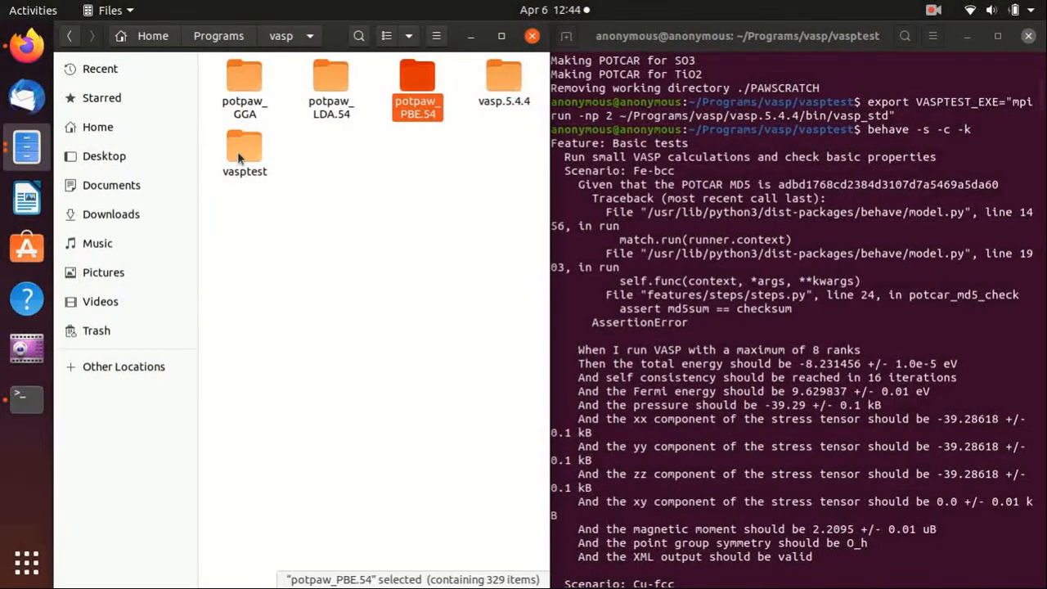
double_click(243, 151)
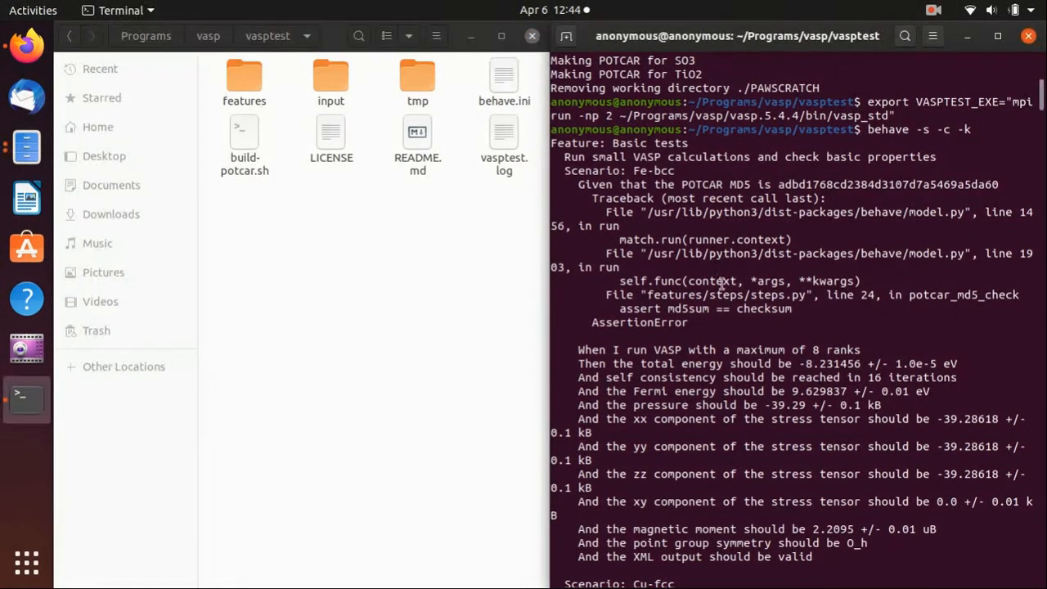
mouse_move(831, 360)
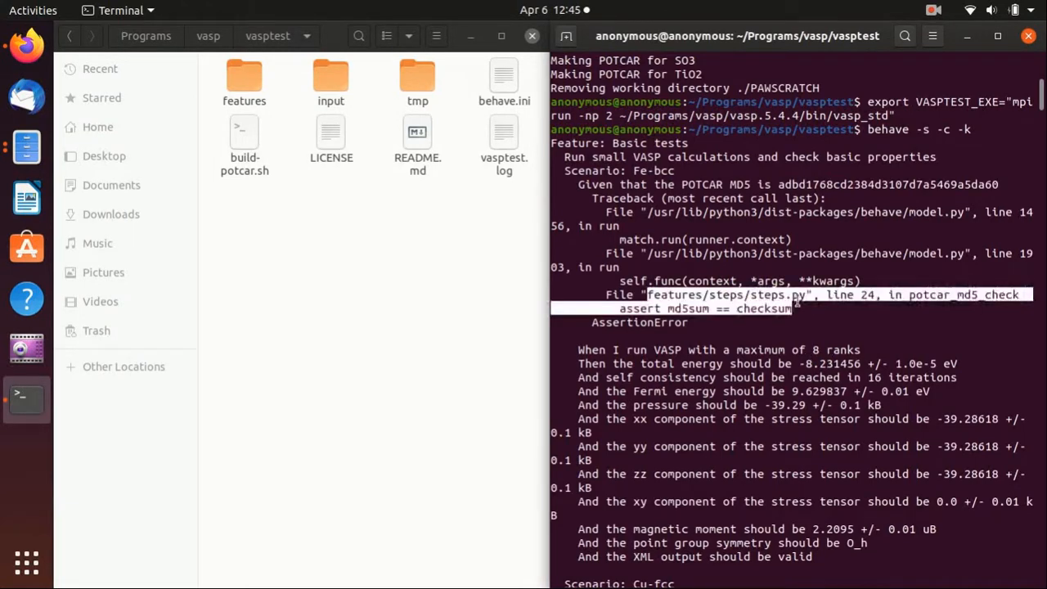
double_click(244, 78)
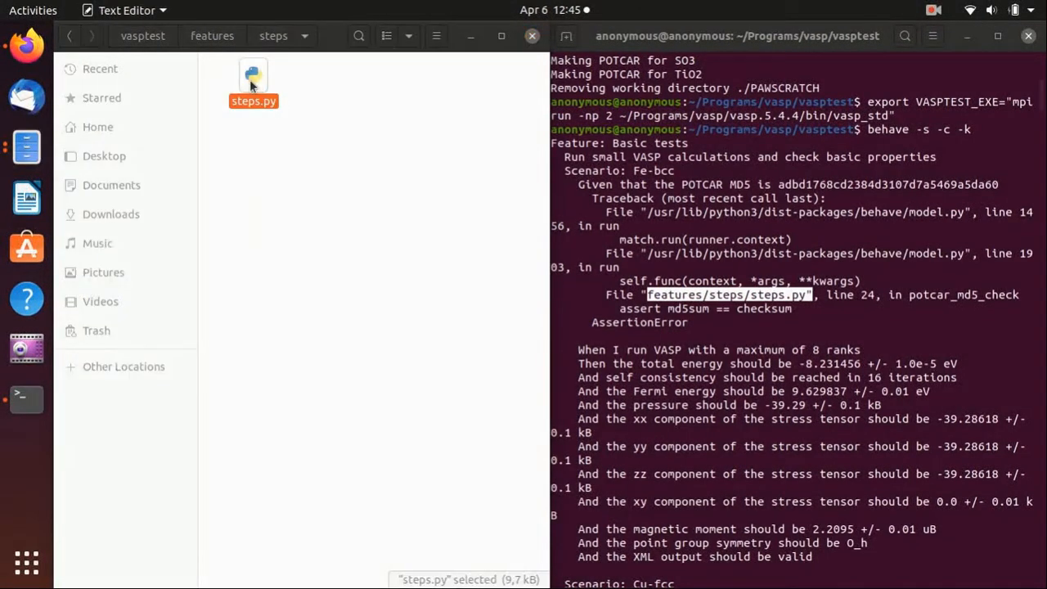
Comment out 'assert md5sum == checksum' in steps.py's potcar_md5_check and save.
double_click(253, 78)
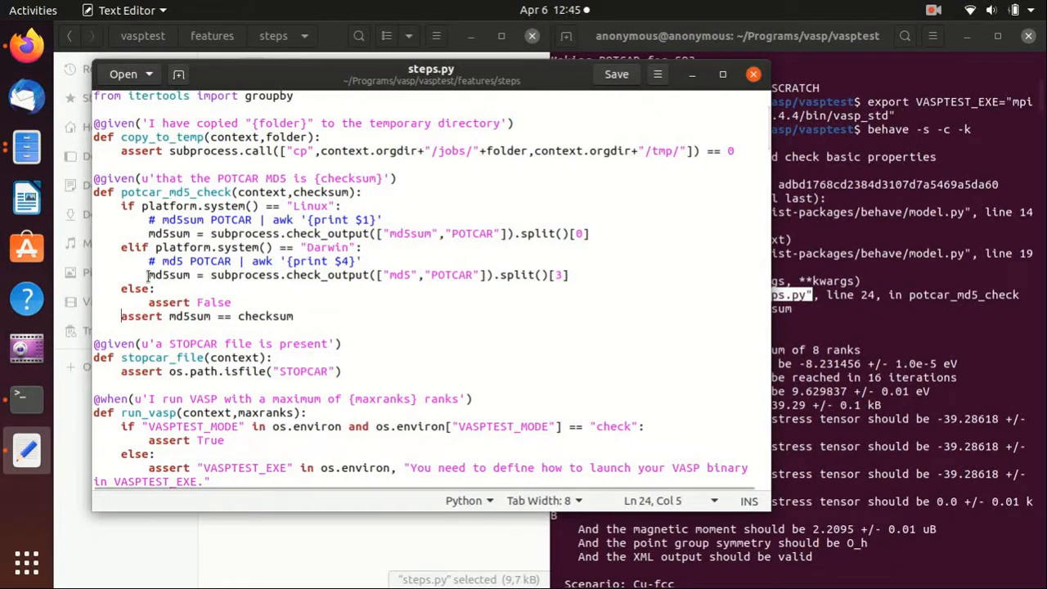
text(#)
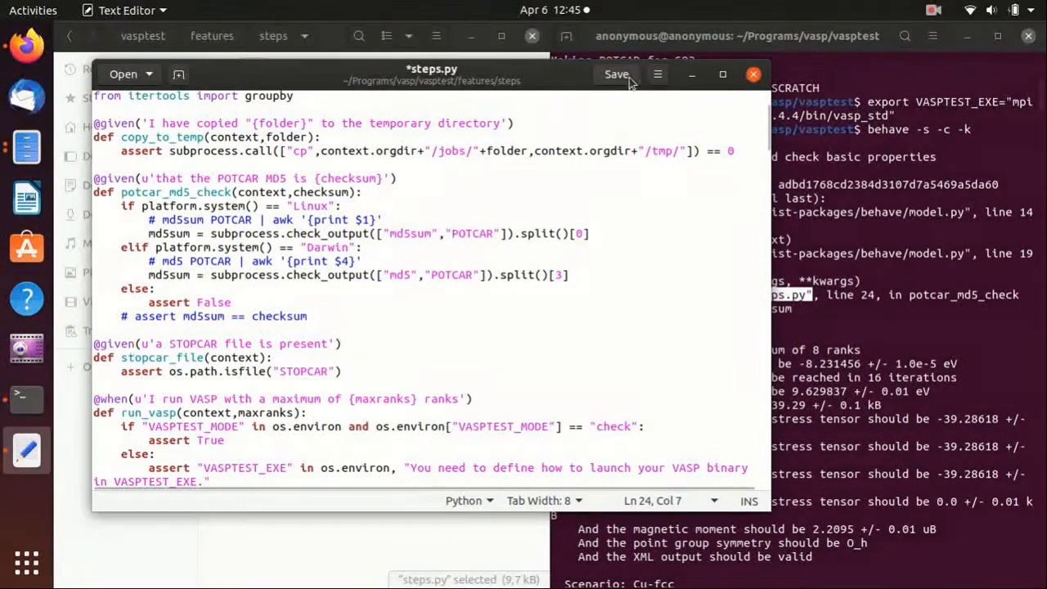
click(752, 76)
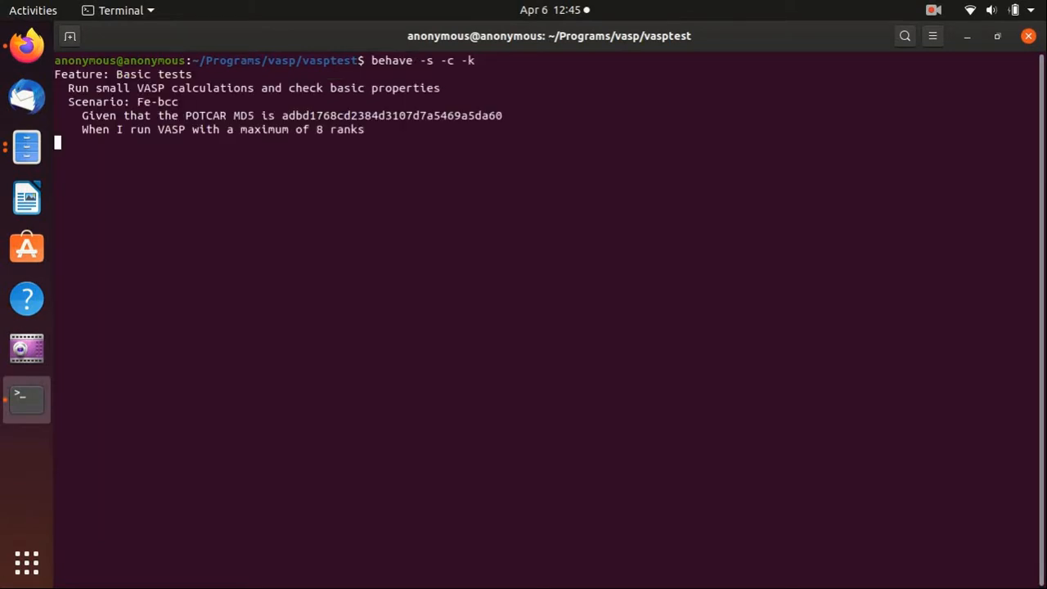
mouse_move(337, 147)
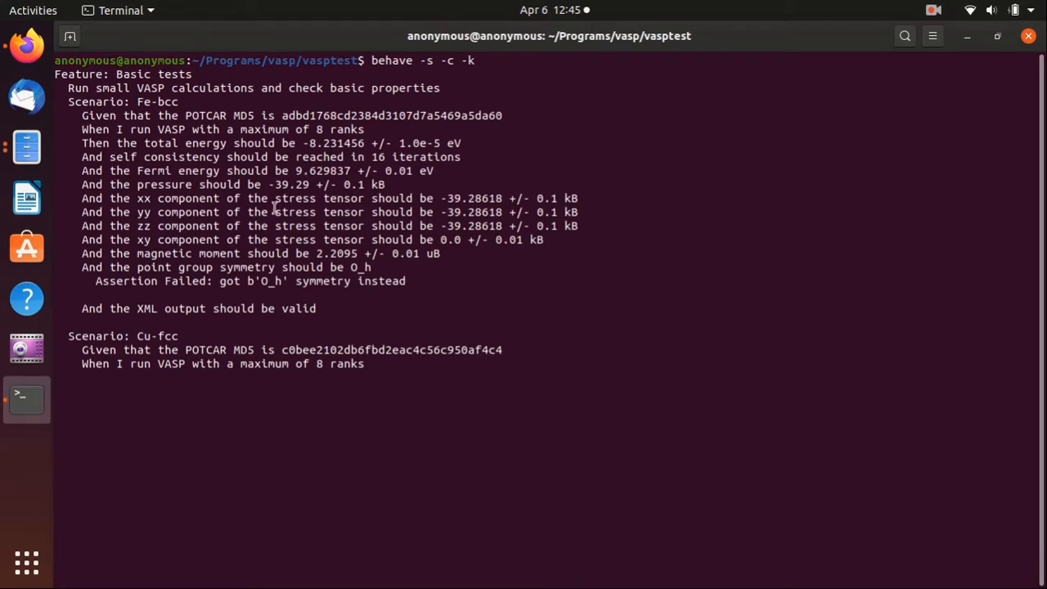
Follow the behave output as Fe-bcc and Cu-fcc report assertion failures and Si-cd starts.
scroll(down, 3)
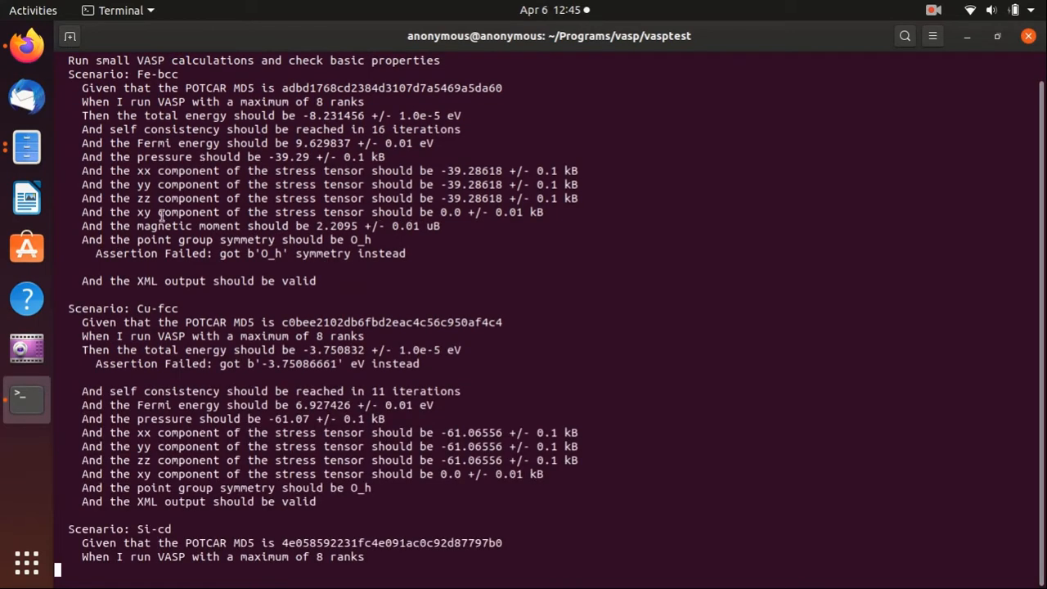
mouse_move(51, 48)
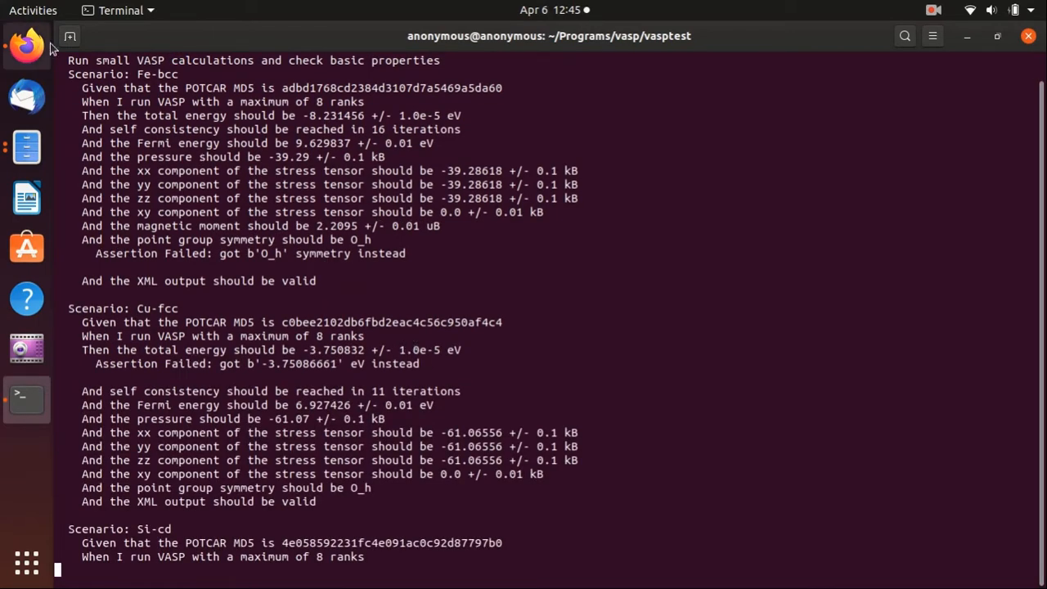
In Firefox, highlight the expected passing checks in the test suite guide's example output.
click(26, 46)
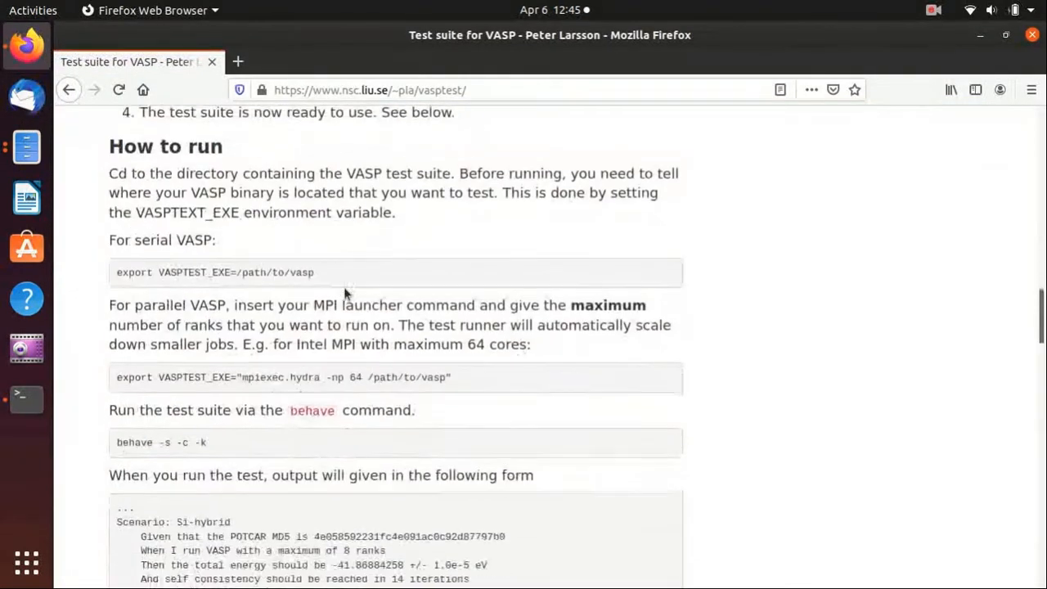
scroll(down, 3)
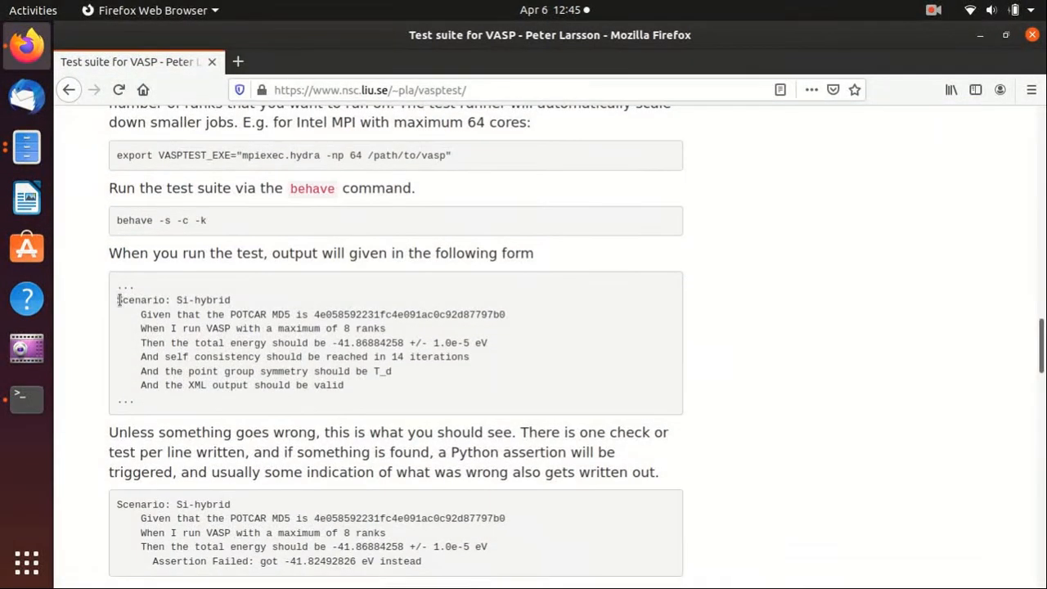
drag(118, 314, 222, 343)
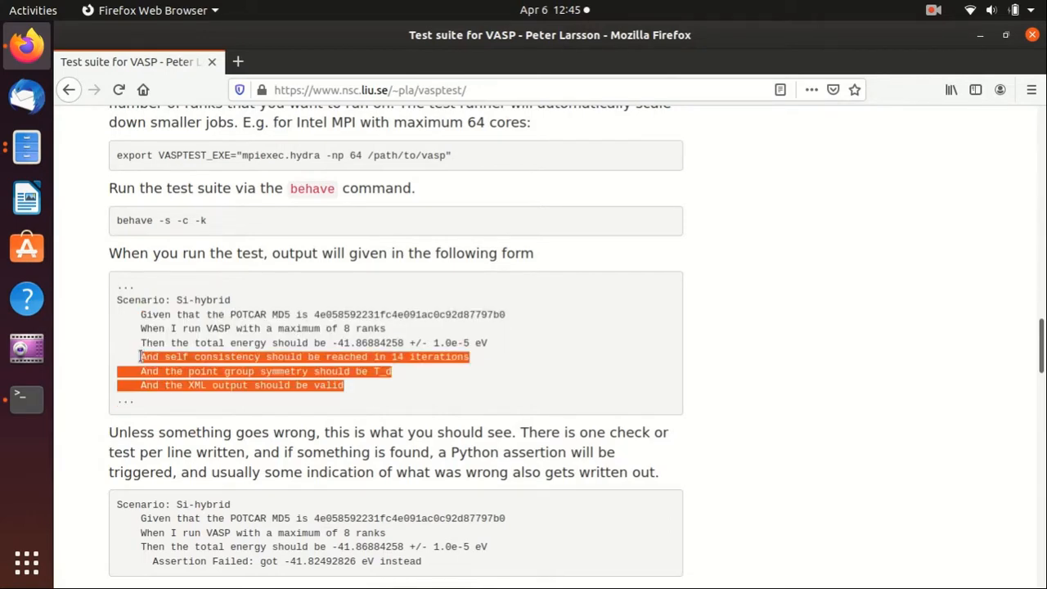
mouse_move(295, 356)
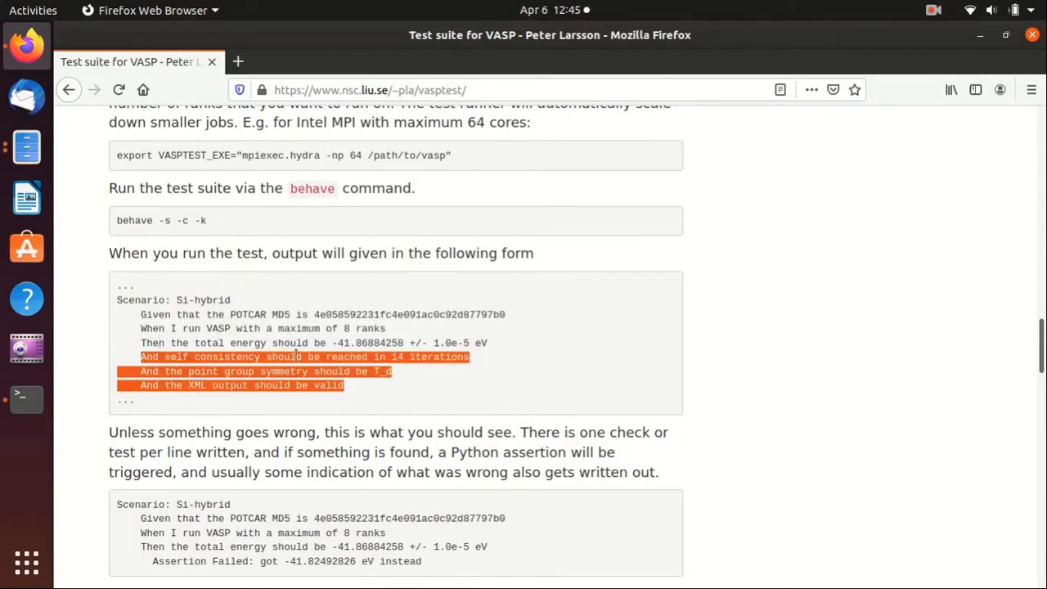
Pick out the 'Assertion Failed' message further down in the example output.
scroll(down, 3)
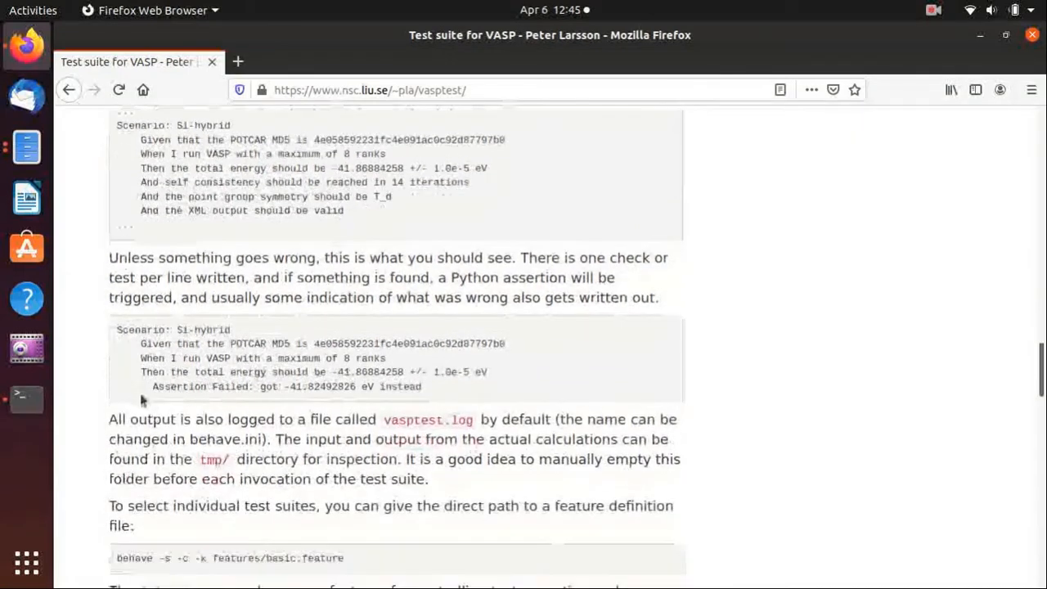
double_click(200, 386)
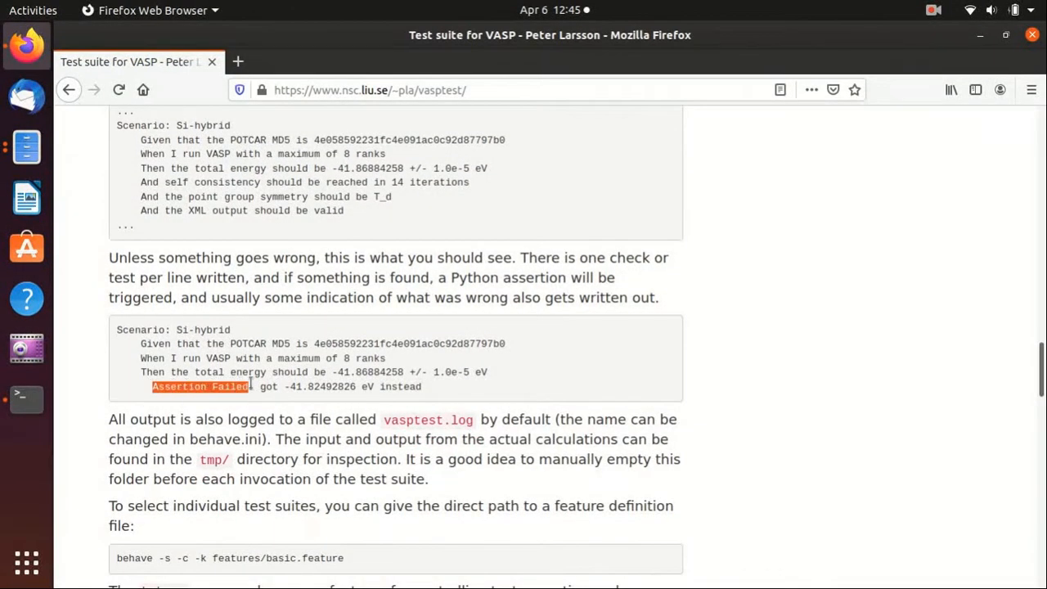
click(466, 397)
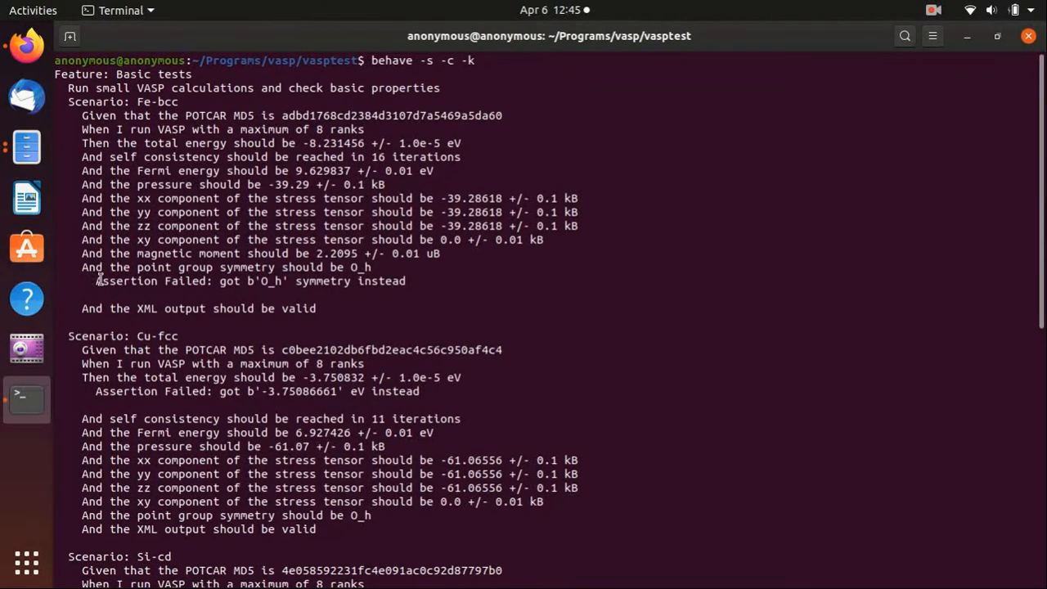
mouse_move(209, 271)
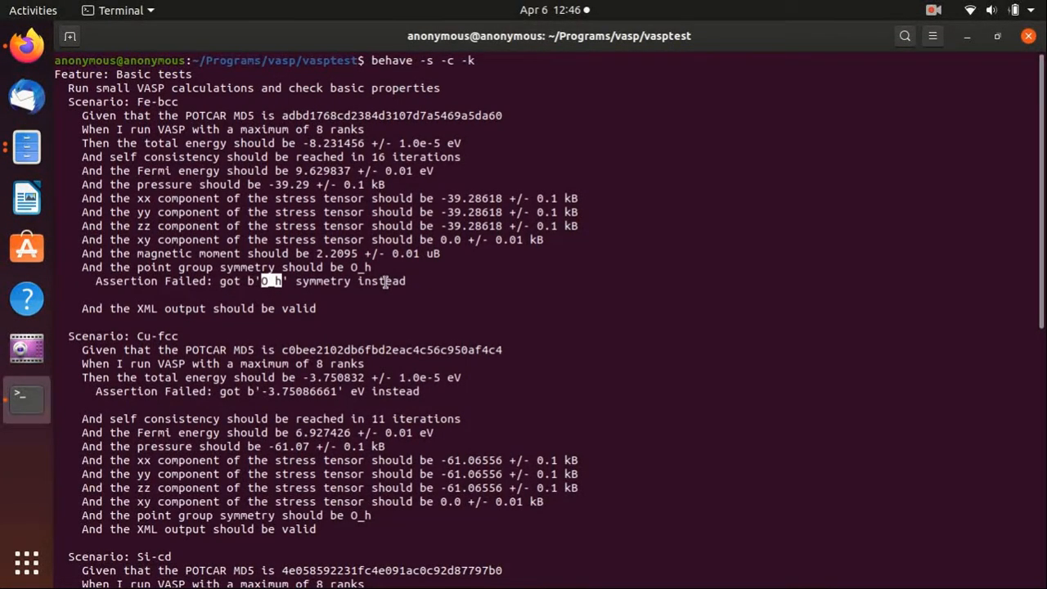
mouse_move(412, 250)
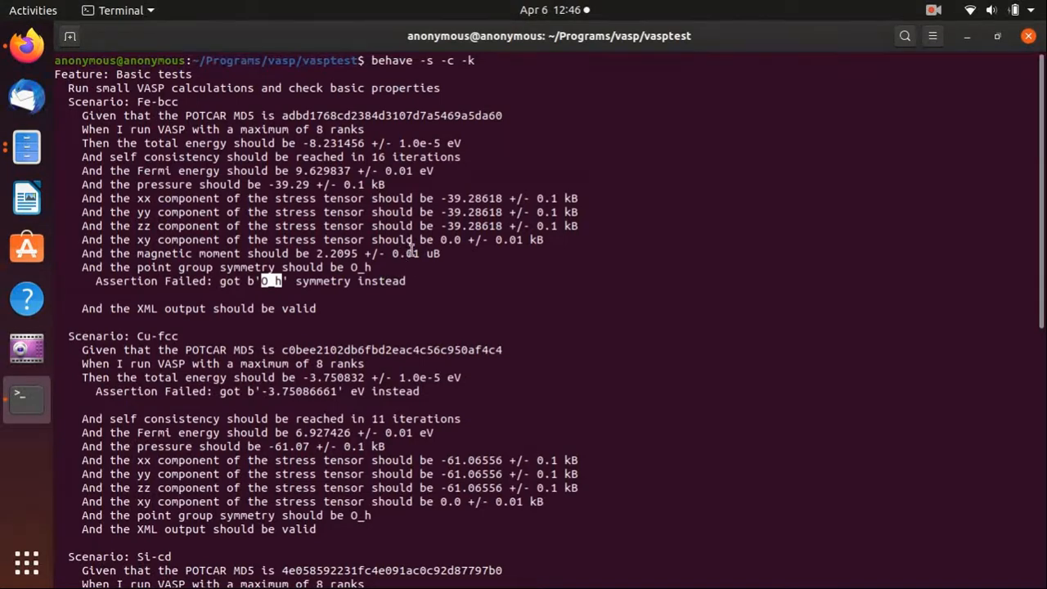
Scroll through the behave results where Si-cd and TiO2-rutile fail only their symmetry checks.
scroll(down, 3)
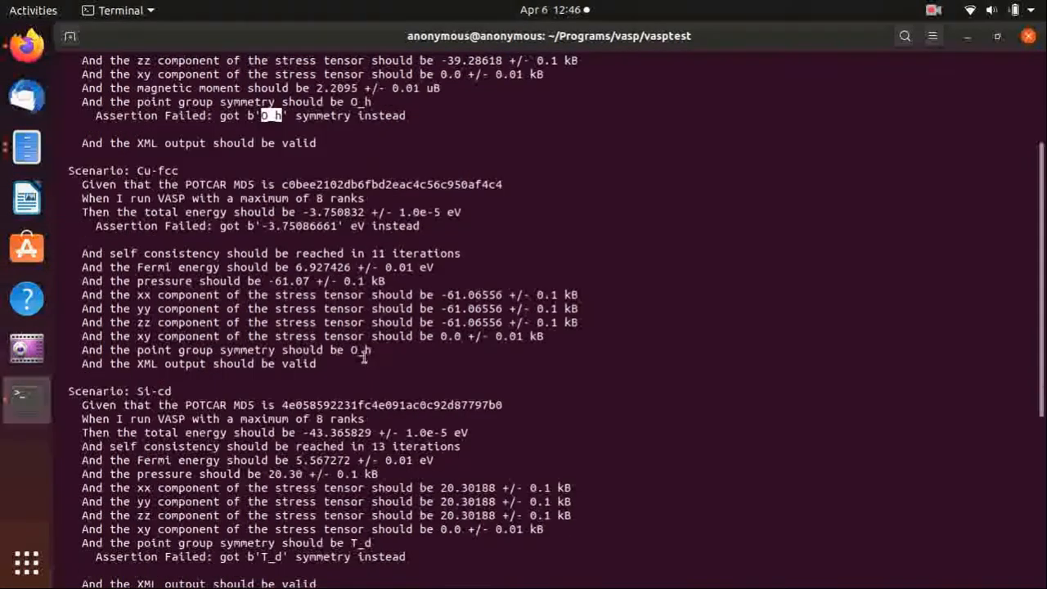
scroll(down, 3)
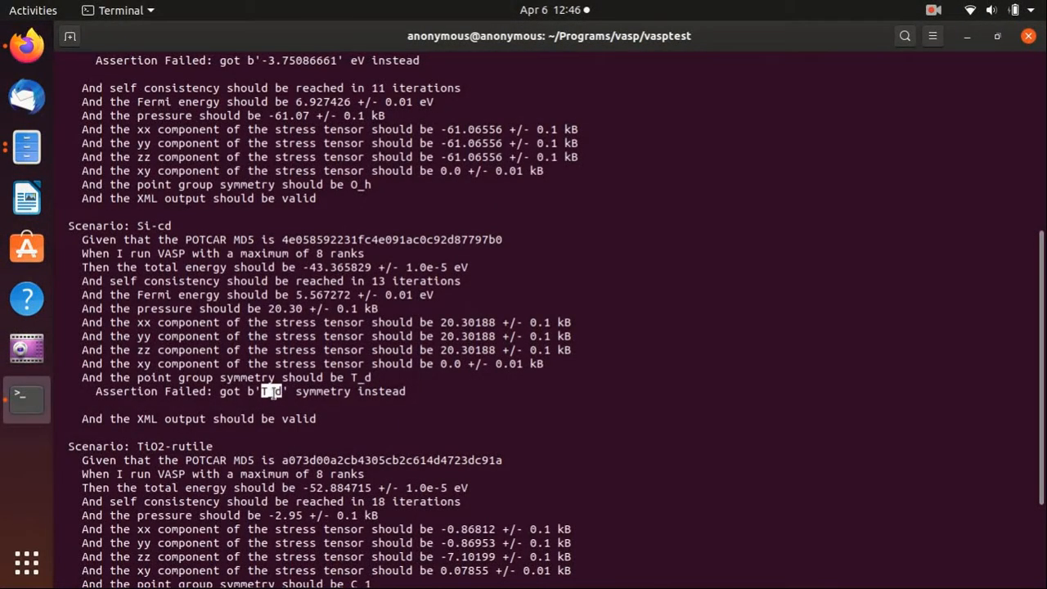
mouse_move(445, 309)
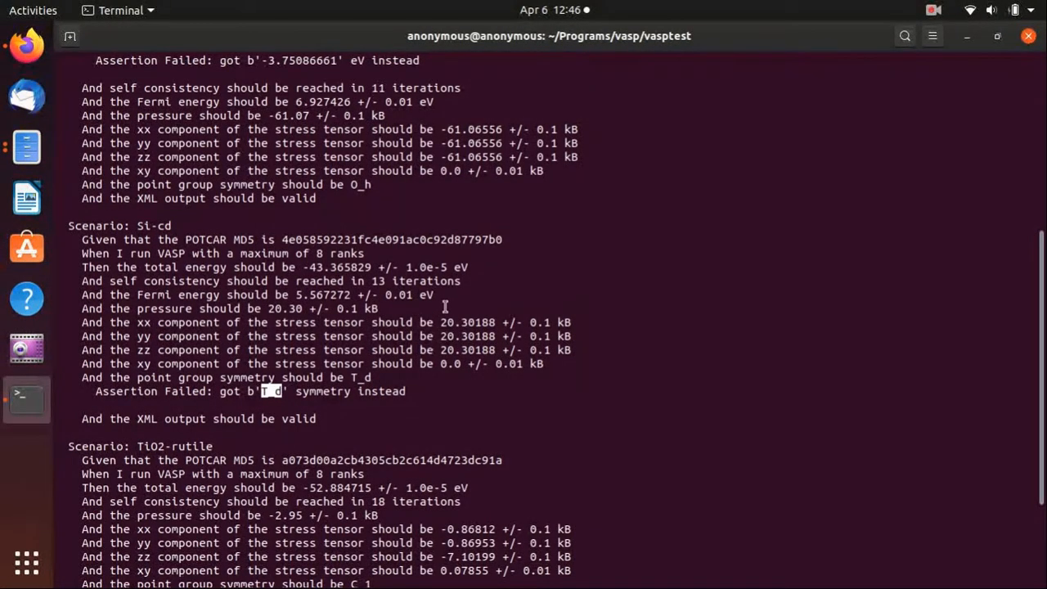
scroll(down, 3)
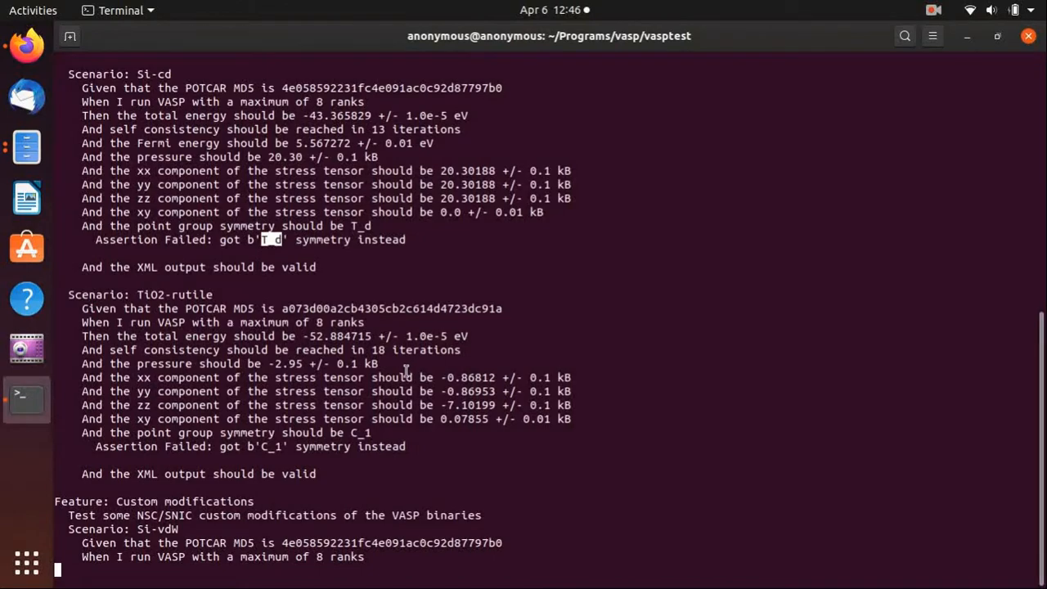
scroll(up, 3)
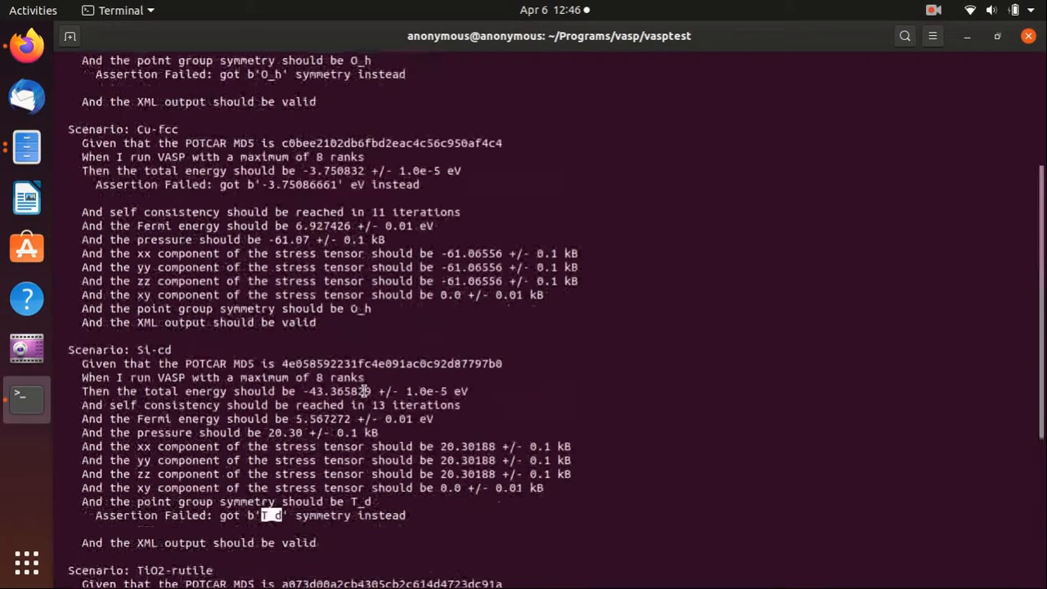
scroll(down, 3)
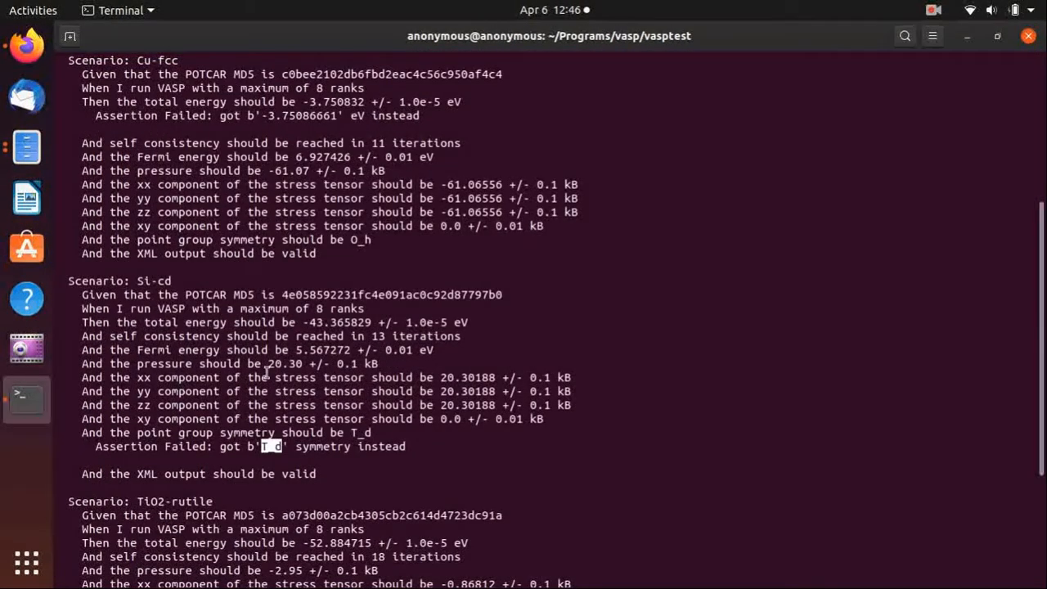
scroll(down, 3)
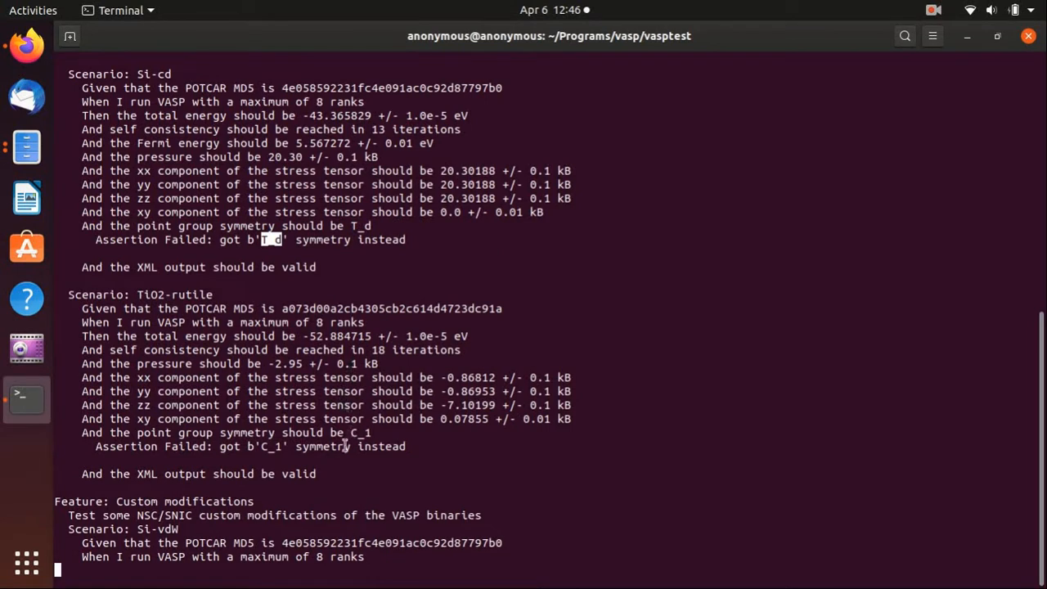
mouse_move(389, 409)
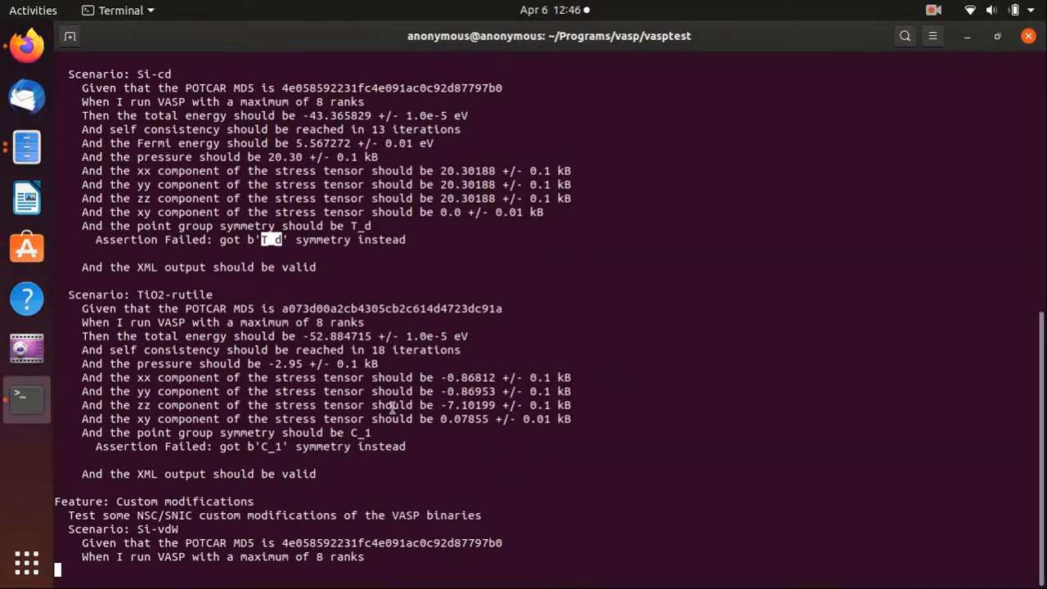